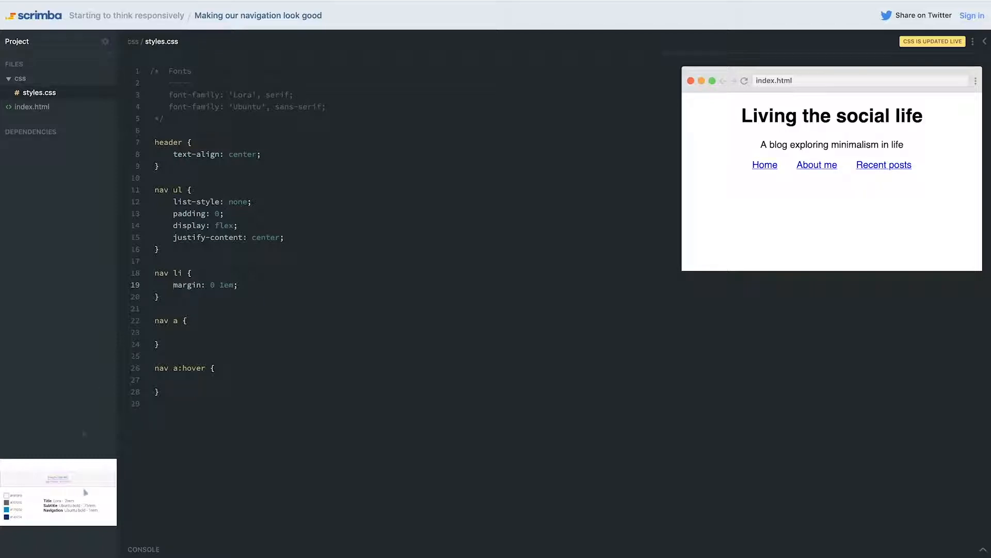
{"action": "mouse_move", "coordinate": [216, 188]}
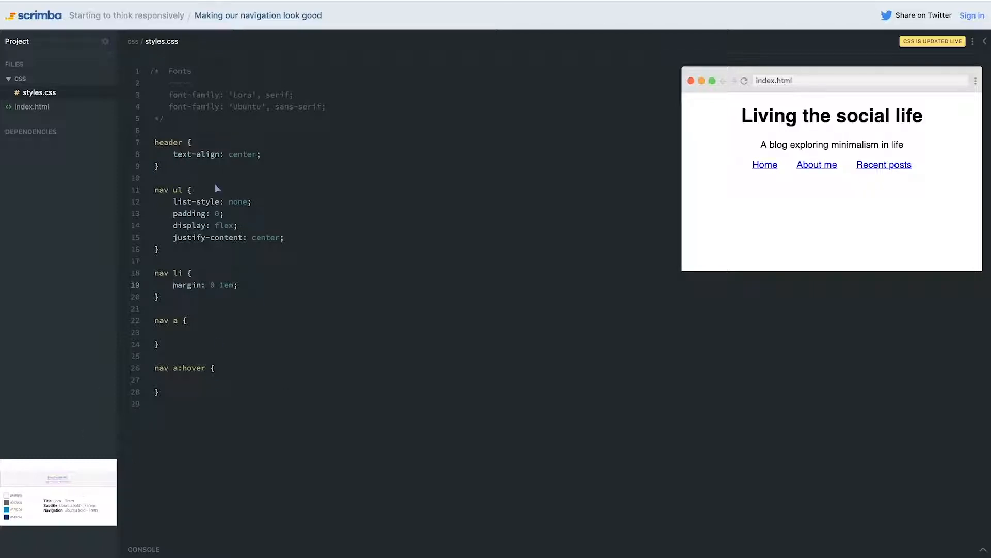
Add 'background: pink;' and 'padding: 2em 0;' to the header rule.
{"action": "left_click", "coordinate": [174, 332]}
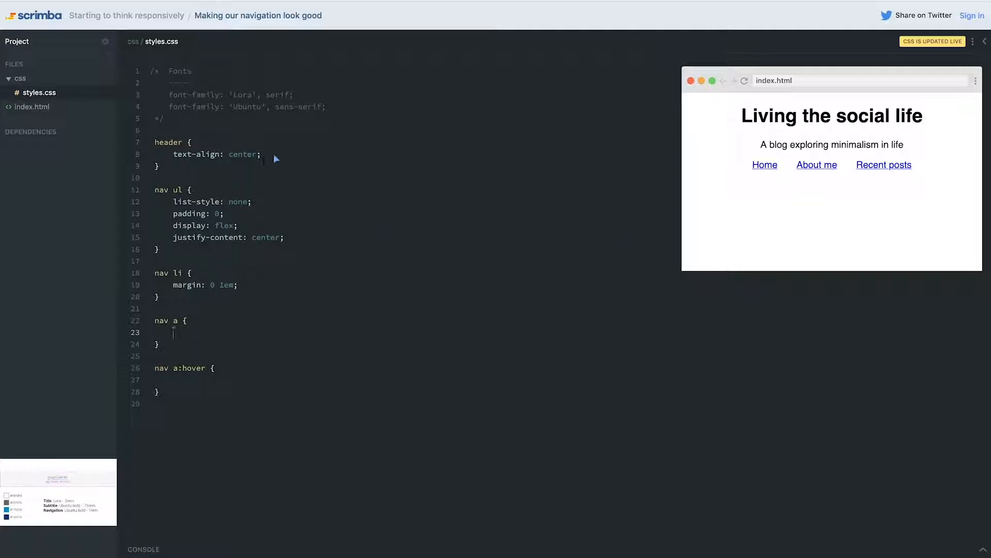
{"action": "type", "text": "backgro"}
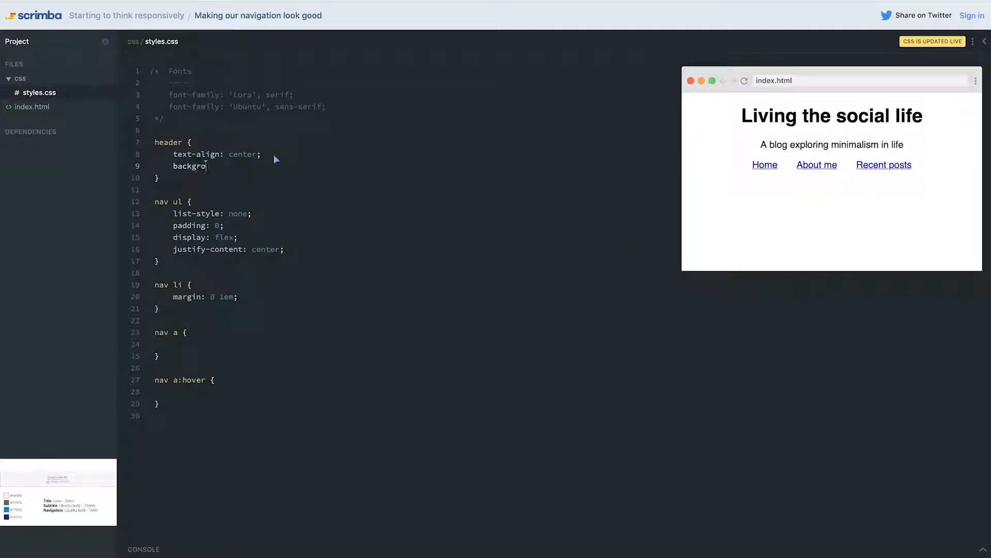
{"action": "type", "text": "und:"}
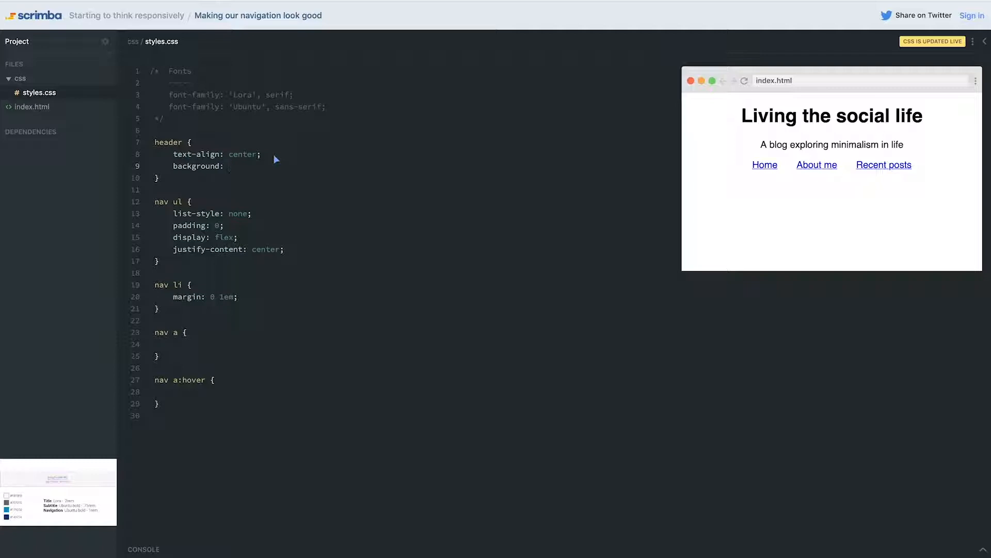
{"action": "type", "text": "#f8"}
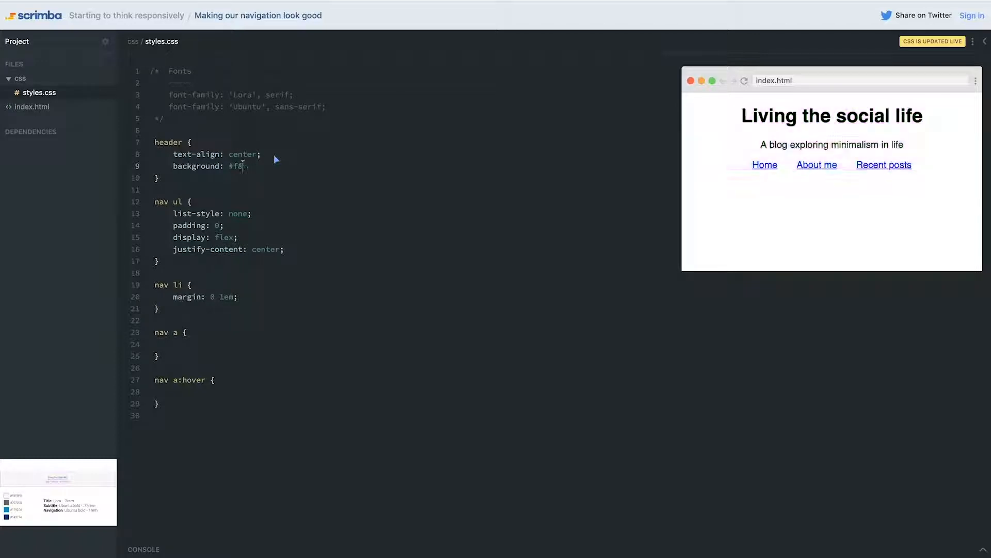
{"action": "type", "text": "pink"}
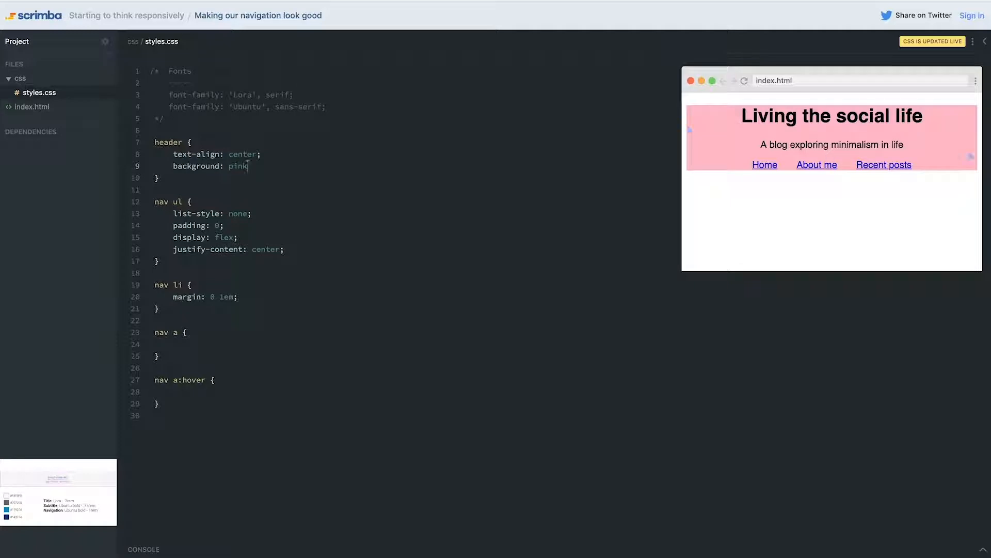
{"action": "mouse_move", "coordinate": [298, 170]}
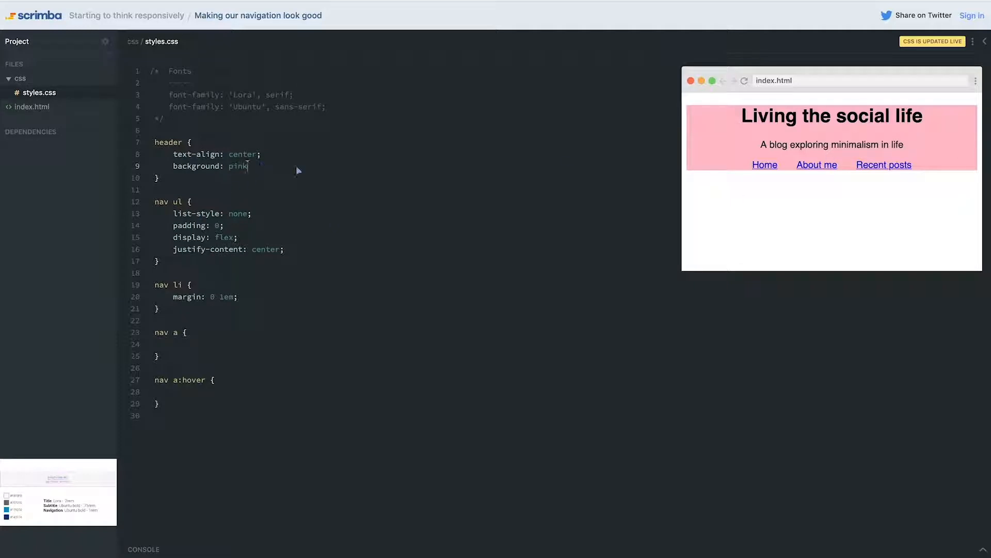
{"action": "mouse_move", "coordinate": [493, 185]}
{"action": "type", "text": "mar"}
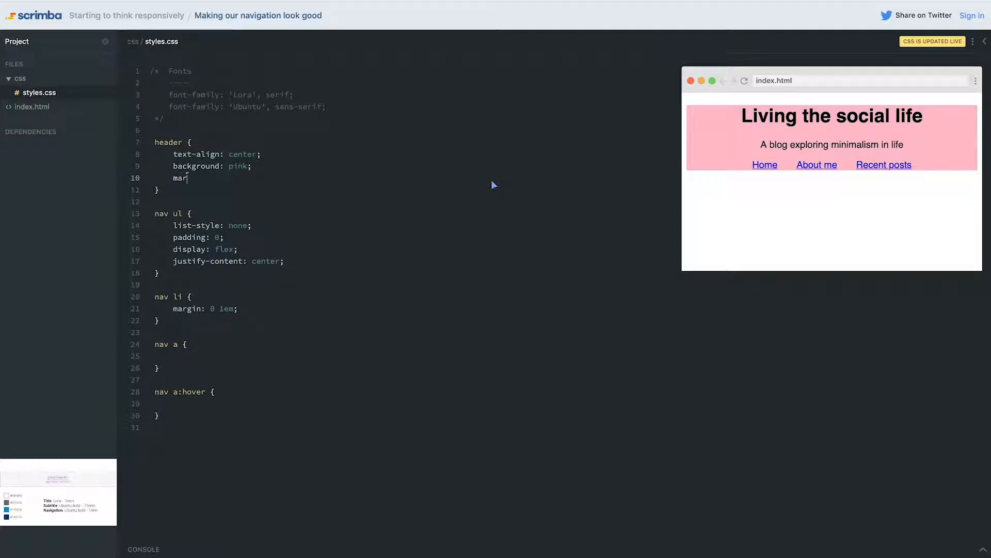
{"action": "type", "text": "padding"}
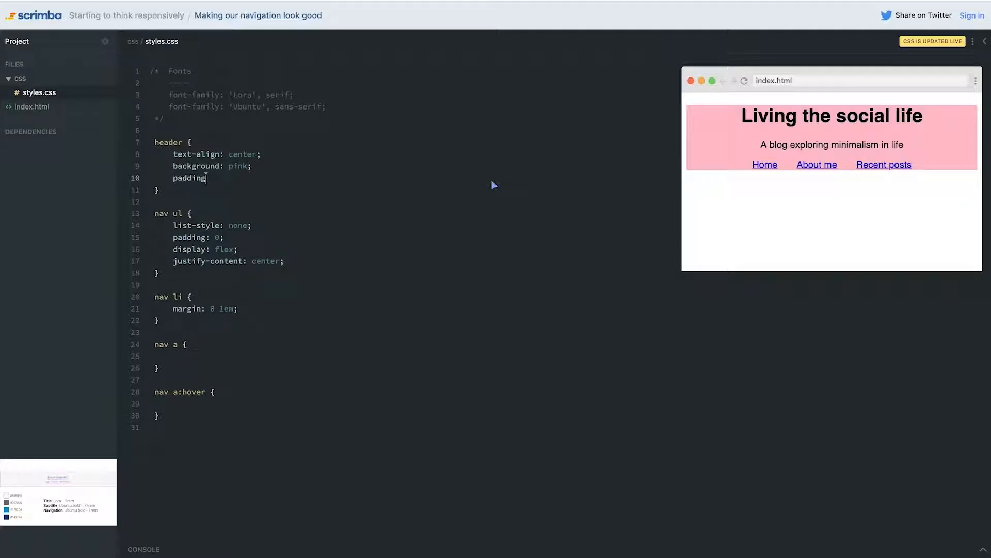
{"action": "type", "text": "2em 0"}
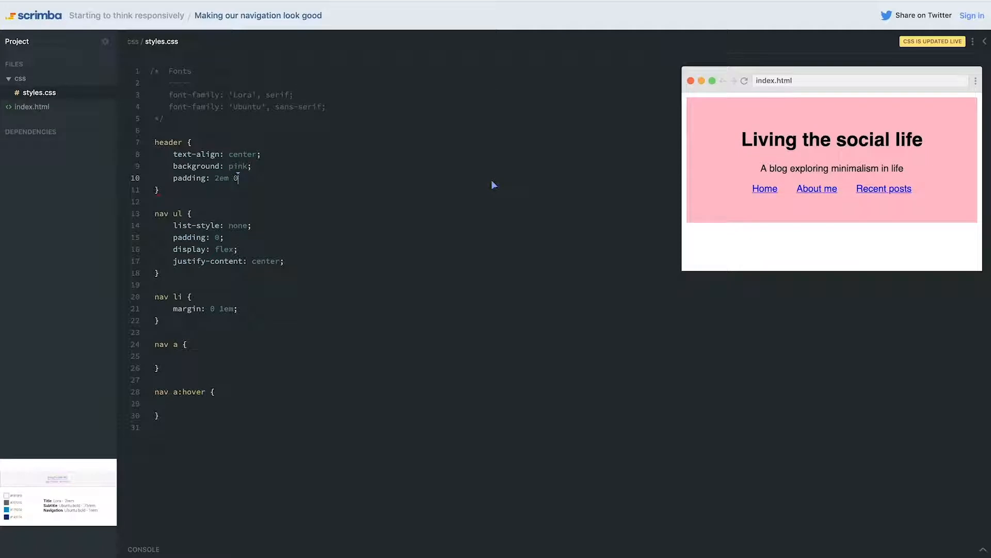
{"action": "type", "text": ";"}
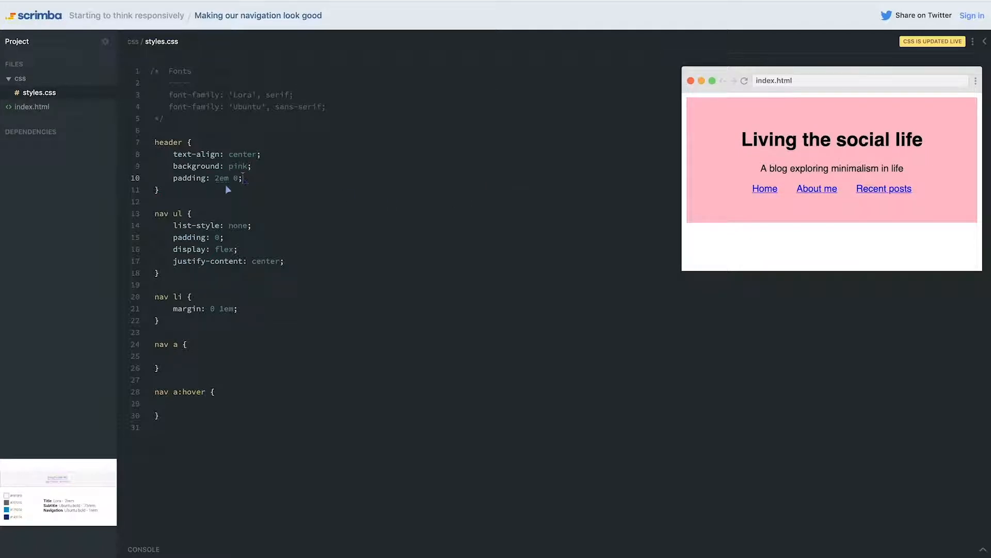
{"action": "mouse_move", "coordinate": [257, 181]}
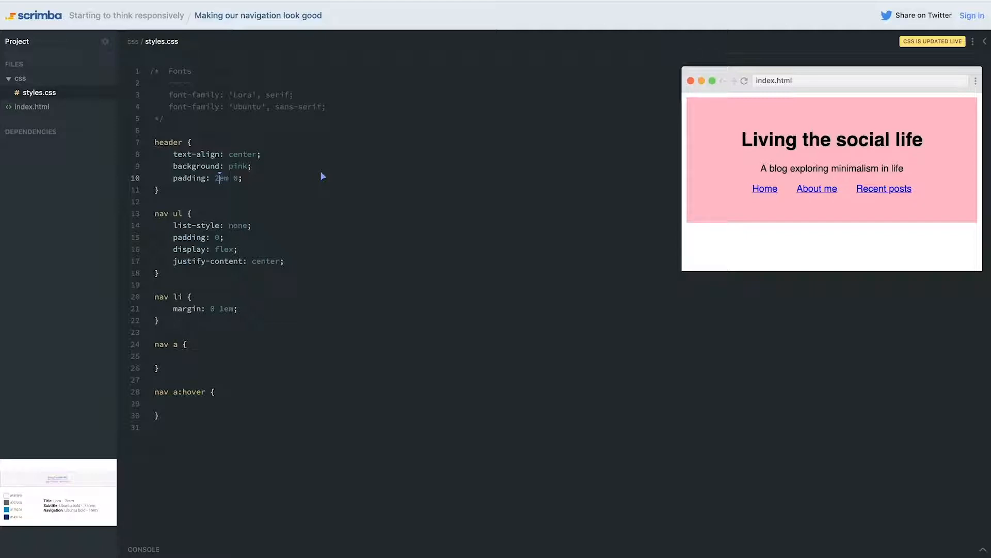
{"action": "mouse_move", "coordinate": [648, 89]}
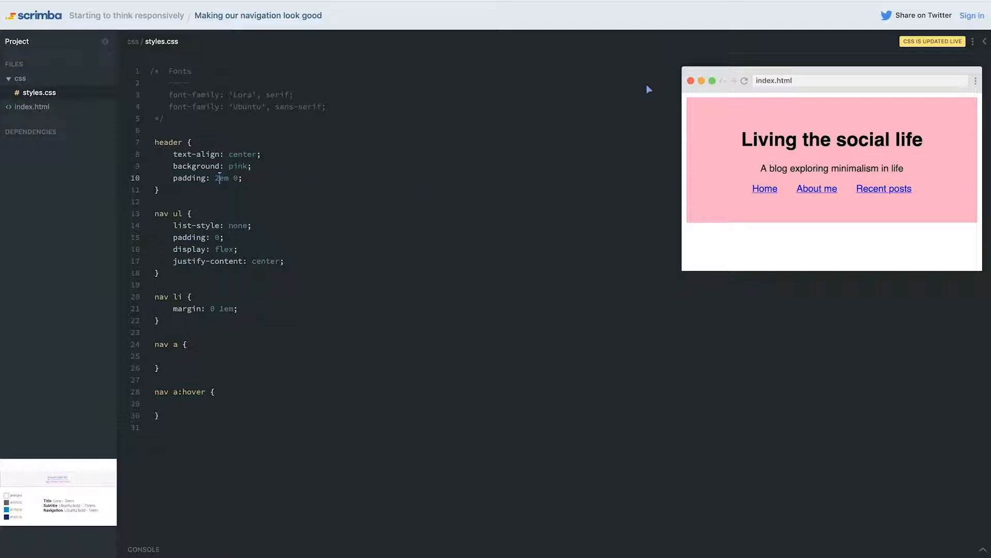
{"action": "mouse_move", "coordinate": [662, 293]}
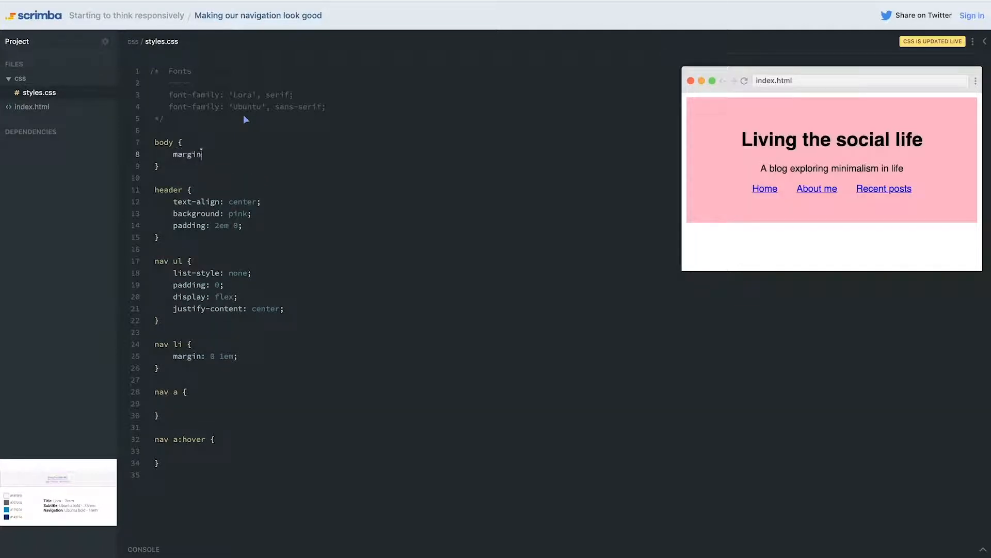
Give the body rule margin 0 and font-family 'Ubuntu', sans-serif.
{"action": "type", "text": "0;"}
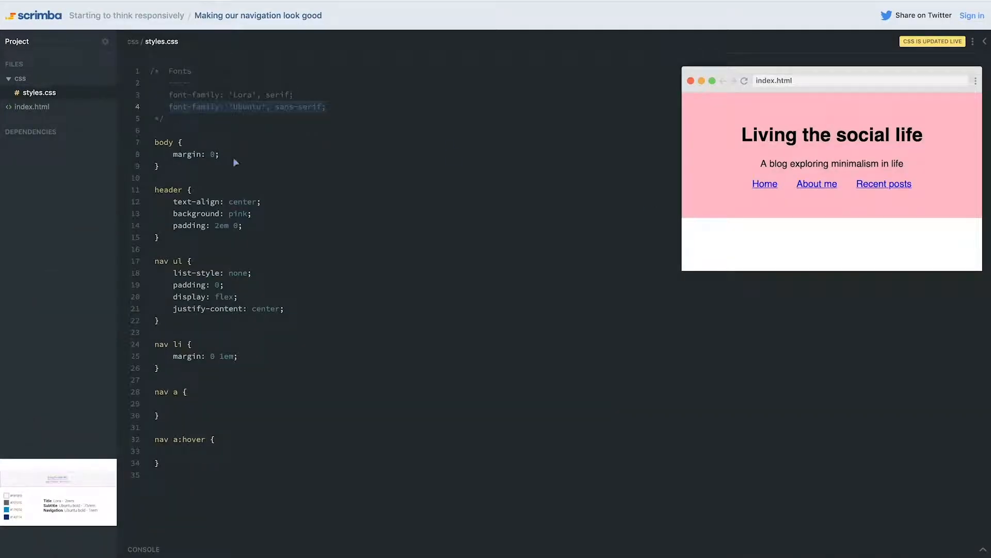
{"action": "type", "text": "font-family: 'Ubuntu', sans-serif;"}
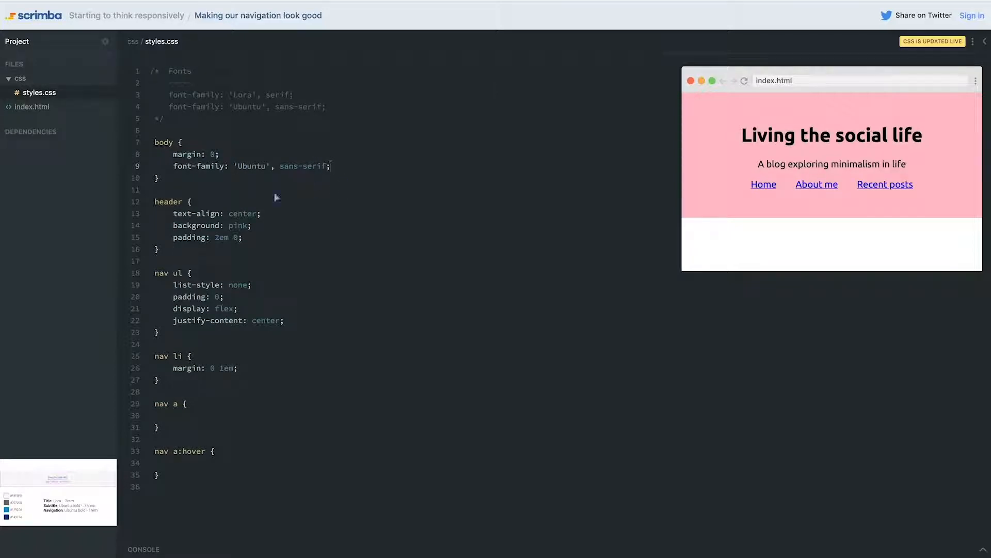
{"action": "mouse_move", "coordinate": [210, 207]}
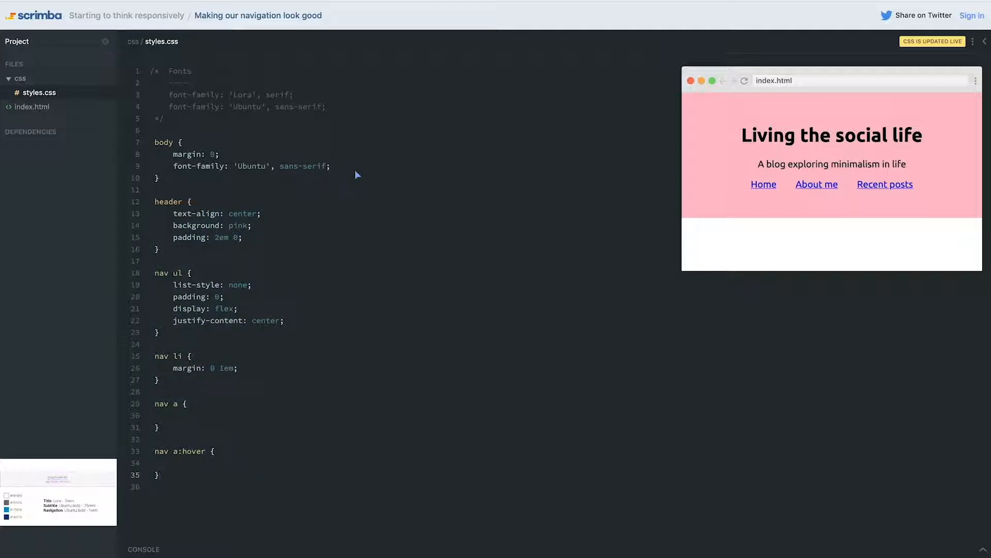
{"action": "mouse_move", "coordinate": [279, 175]}
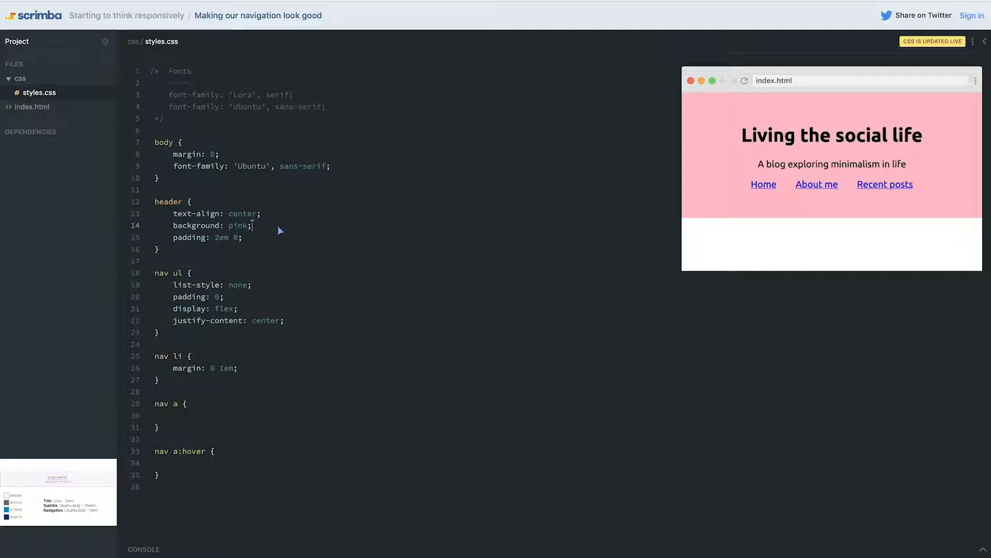
Change the header background to #f8f8f8 and add a Typography comment with an h1 rule.
{"action": "type", "text": "#"}
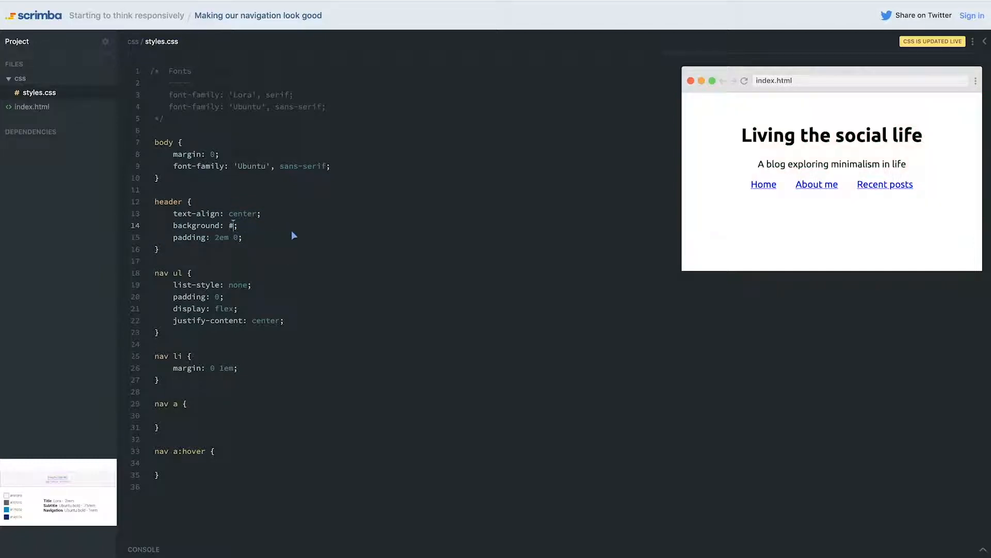
{"action": "type", "text": "f8f8f8"}
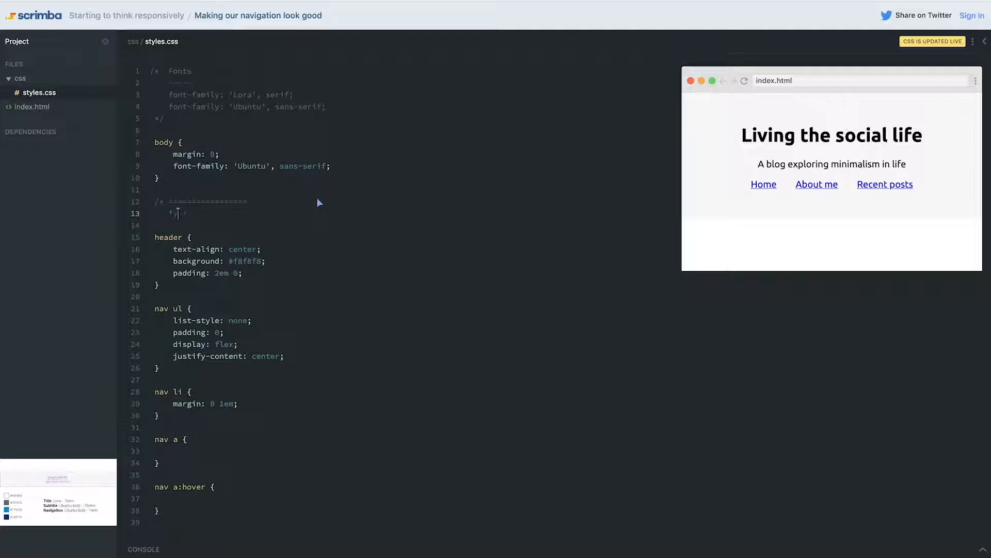
{"action": "type", "text": "Typography"}
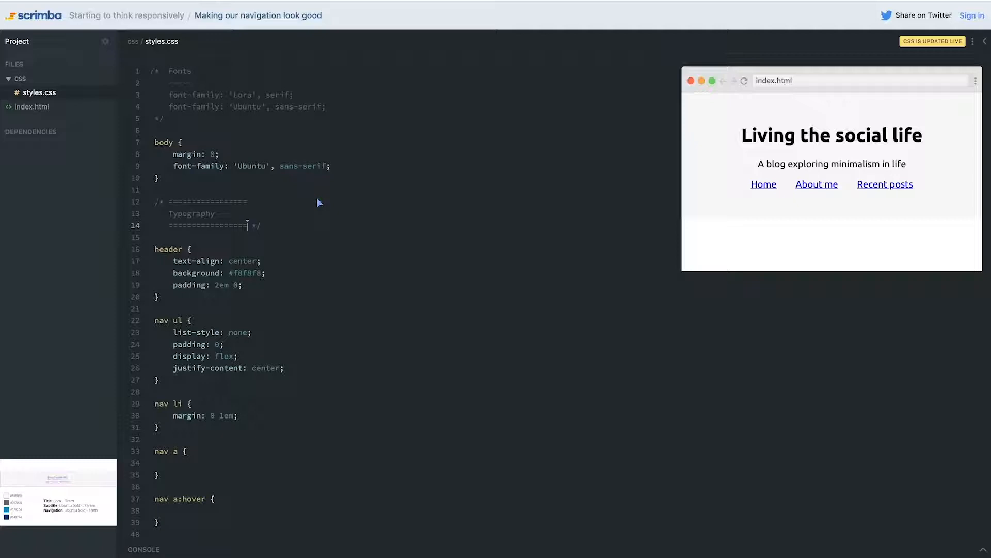
{"action": "key", "text": "Enter"}
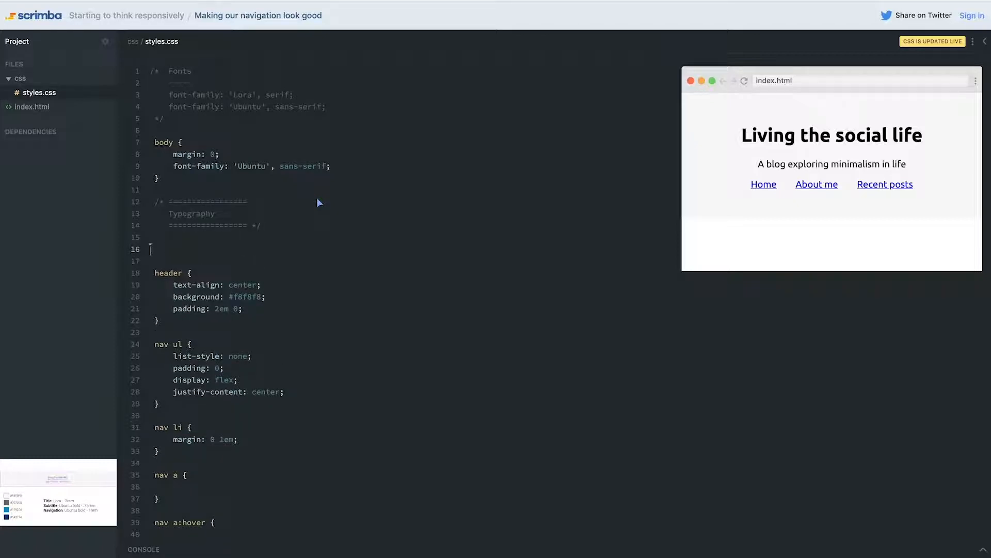
{"action": "type", "text": "h1"}
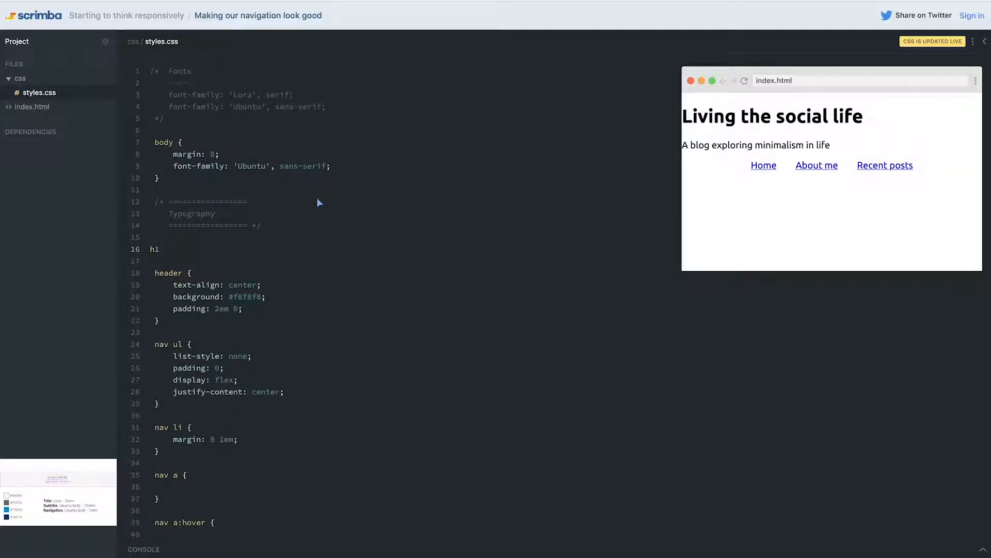
{"action": "scroll", "scroll_direction": "down", "scroll_amount": 3}
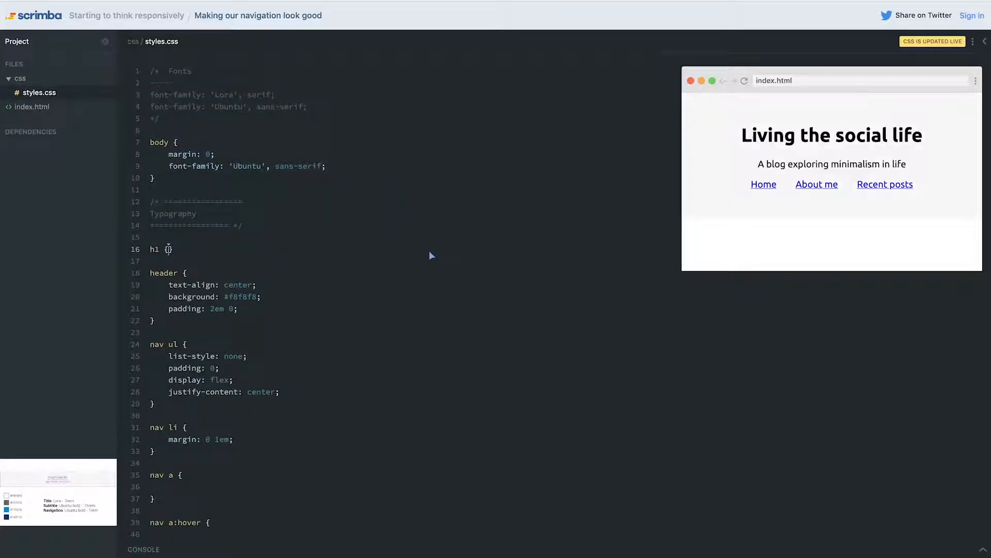
Set the h1 rule's font-family to 'Lora', serif, then view index.html.
{"action": "type", "text": "font-f"}
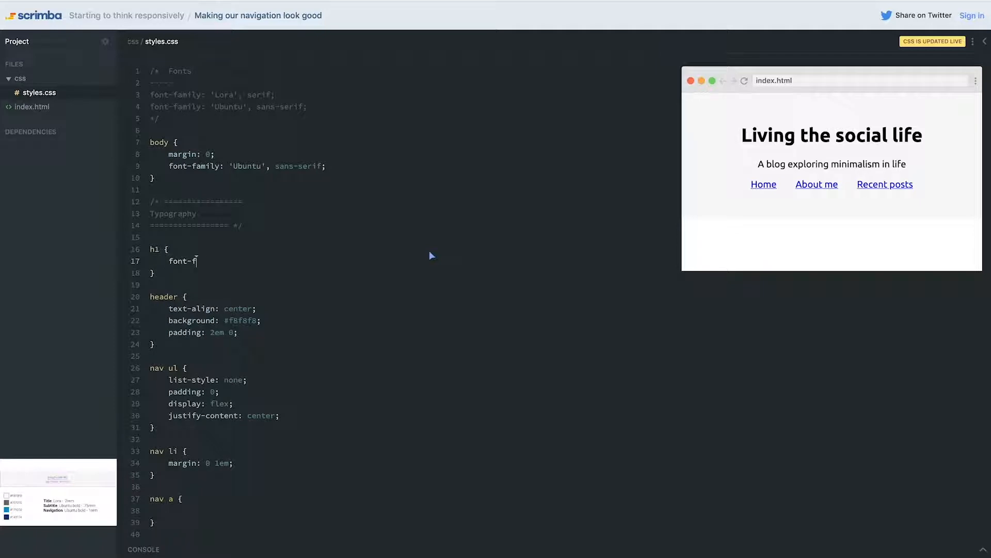
{"action": "type", "text": "amily:"}
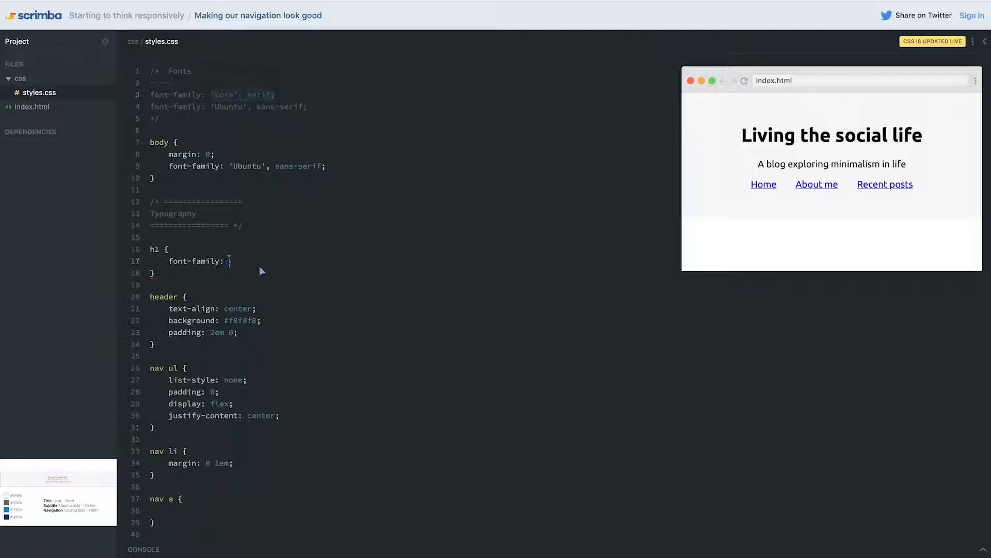
{"action": "type", "text": "'Lora', serif;"}
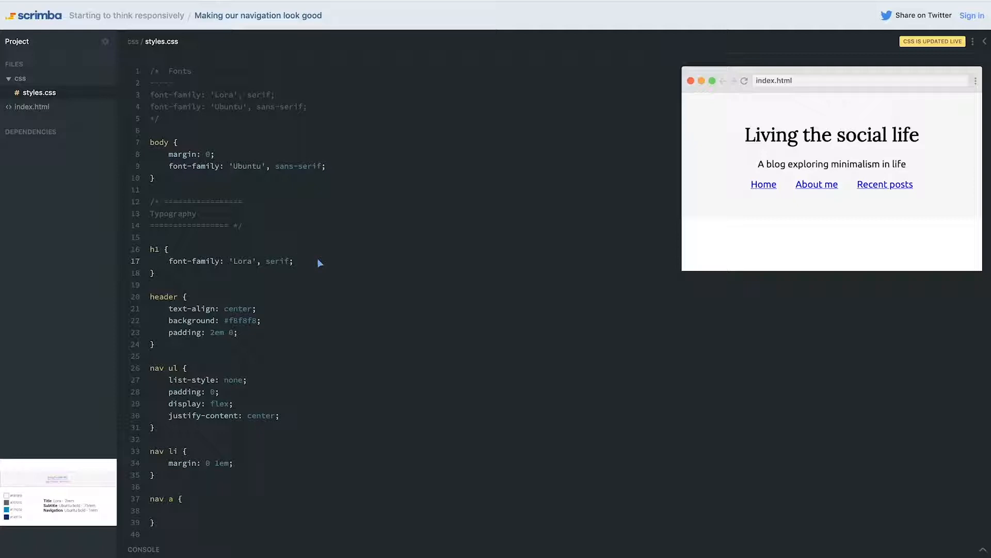
{"action": "left_click", "coordinate": [292, 261]}
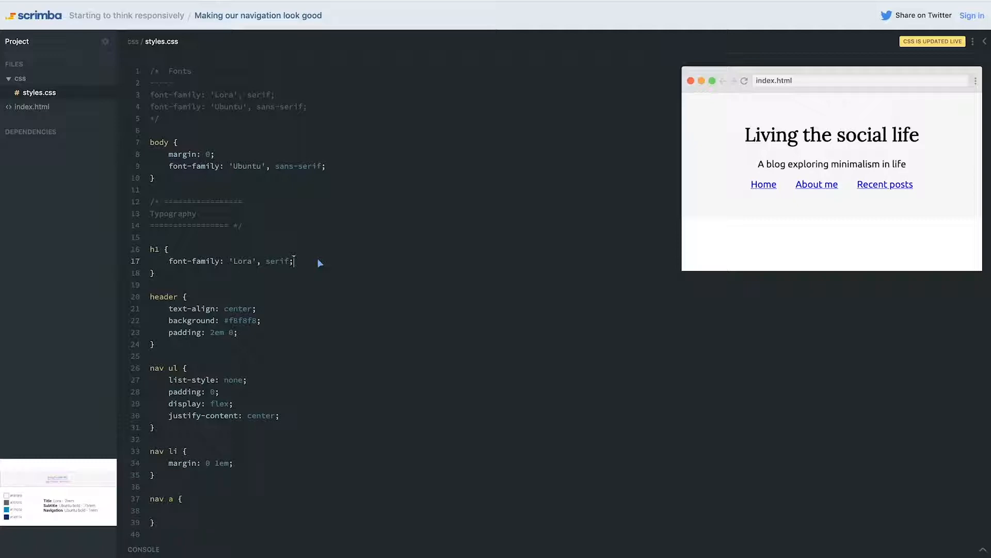
{"action": "mouse_move", "coordinate": [303, 254]}
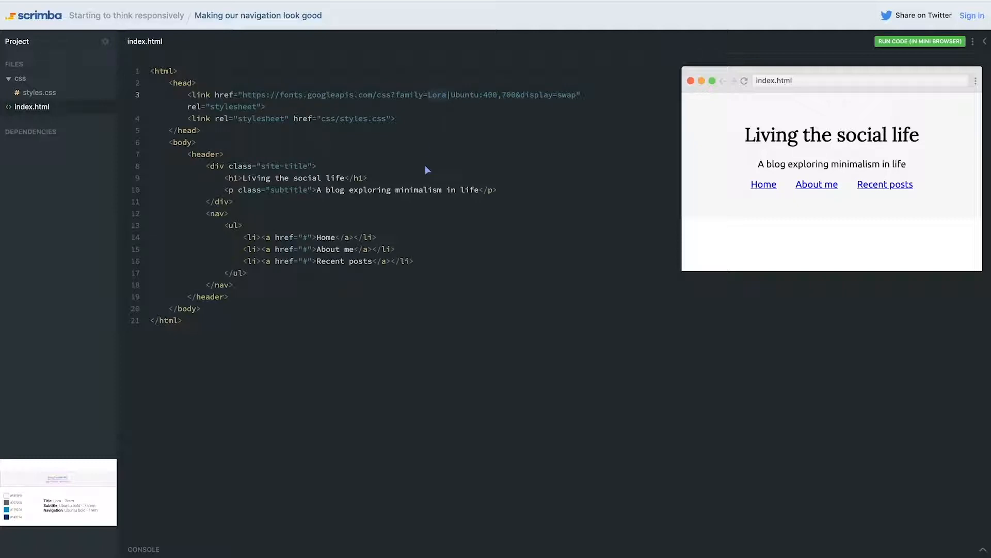
Add font-weight 400, color #143774 and font-size 2rem to the h1 rule, then begin a .subtitle rule.
{"action": "left_click", "coordinate": [38, 92]}
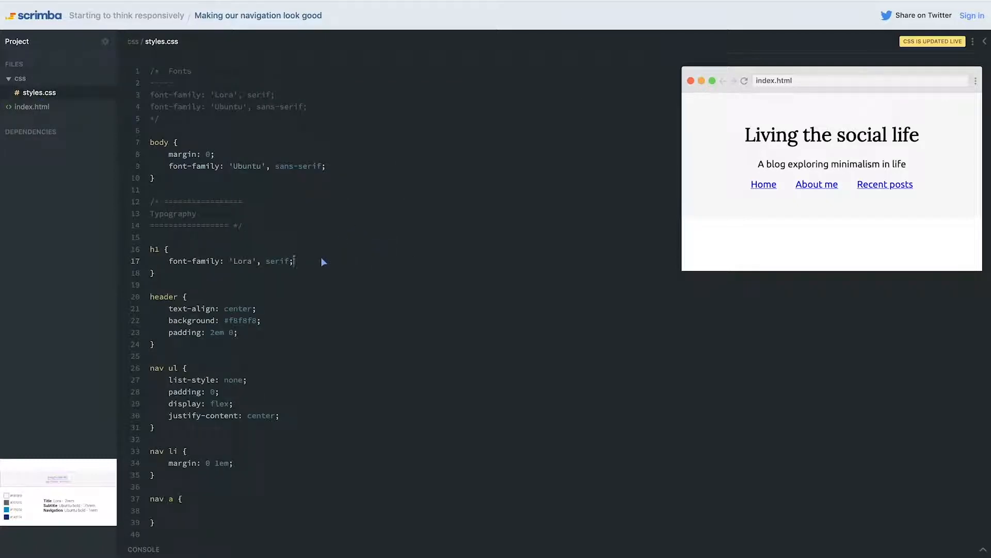
{"action": "type", "text": "f"}
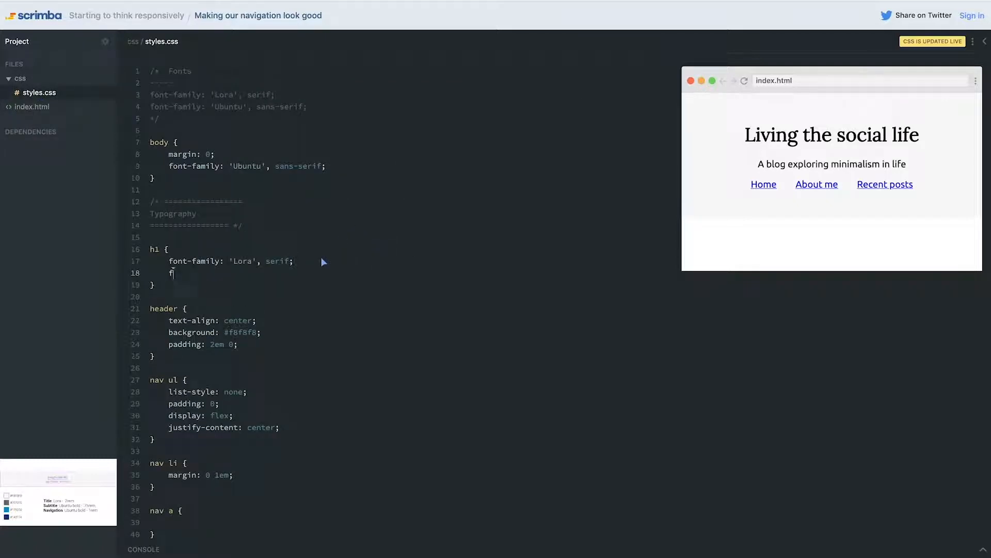
{"action": "type", "text": "ont-weight:"}
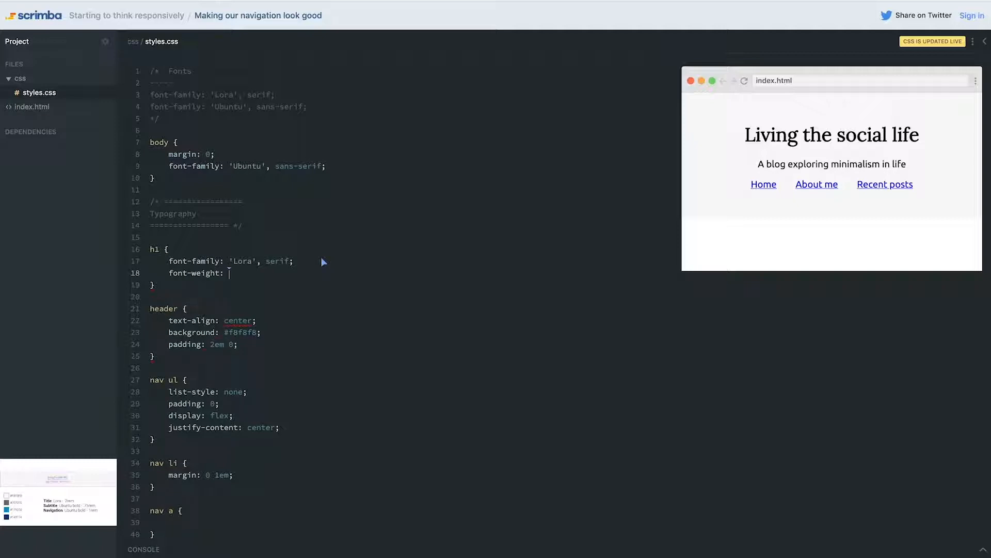
{"action": "type", "text": "400;"}
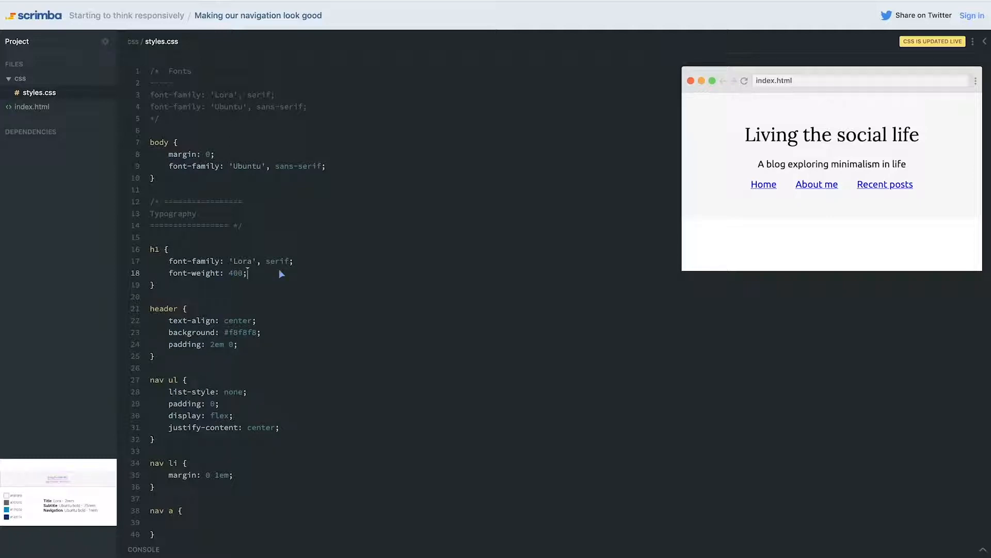
{"action": "type", "text": "color:"}
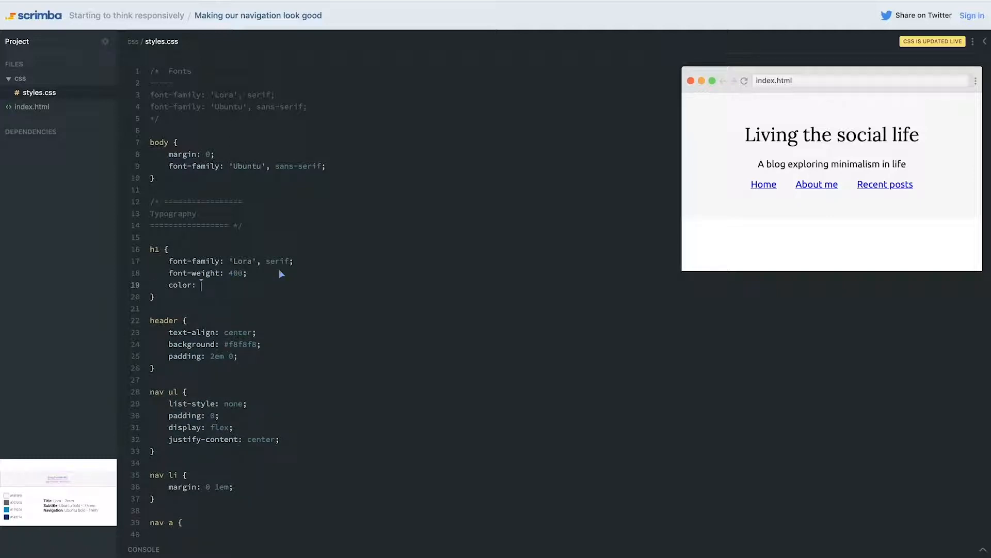
{"action": "type", "text": "#14"}
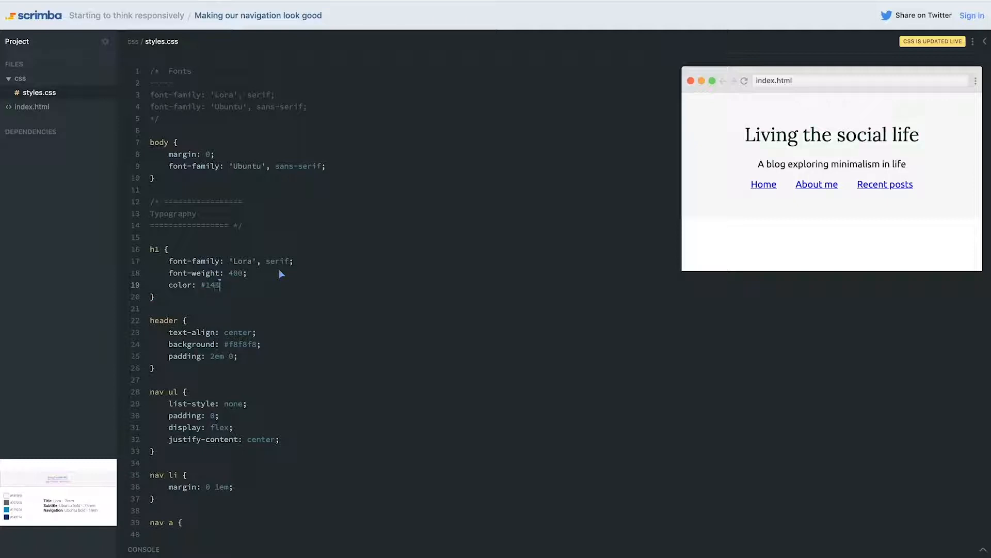
{"action": "type", "text": "3774;"}
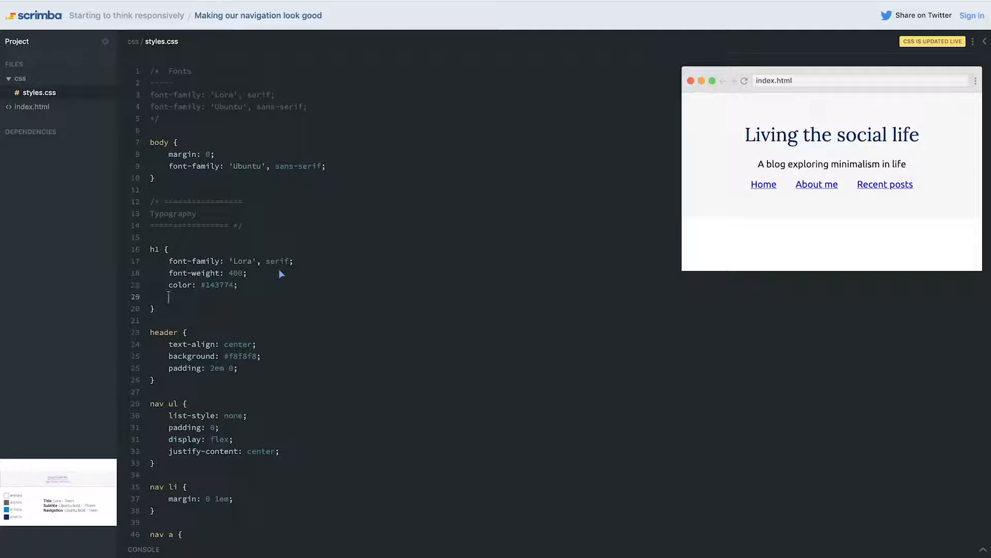
{"action": "type", "text": "font-size:"}
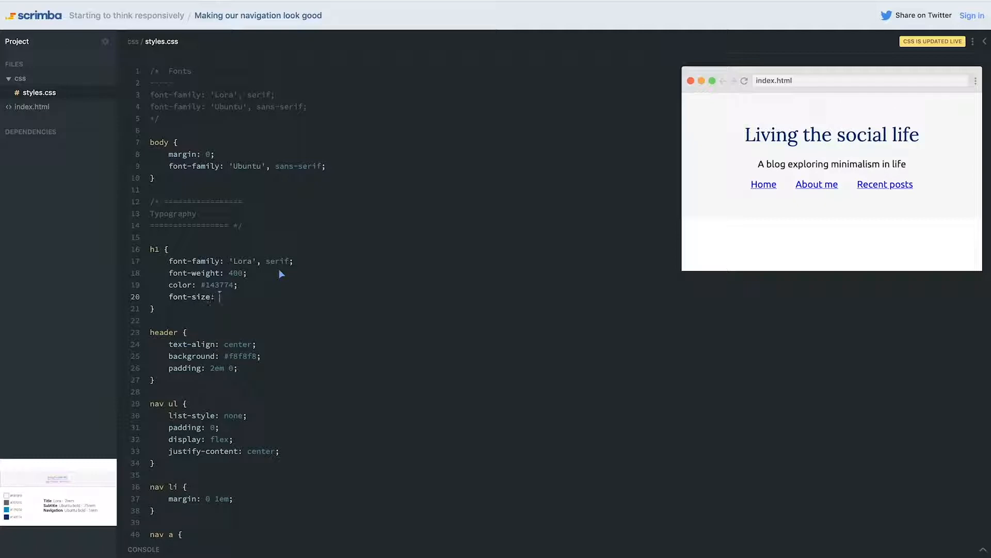
{"action": "type", "text": "2rem;"}
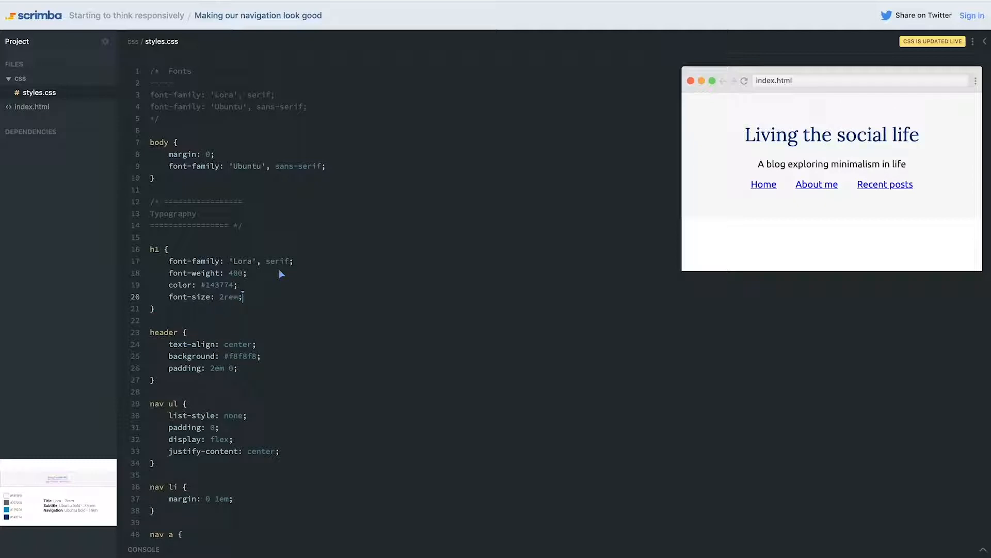
{"action": "type", "text": ".subtitle {"}
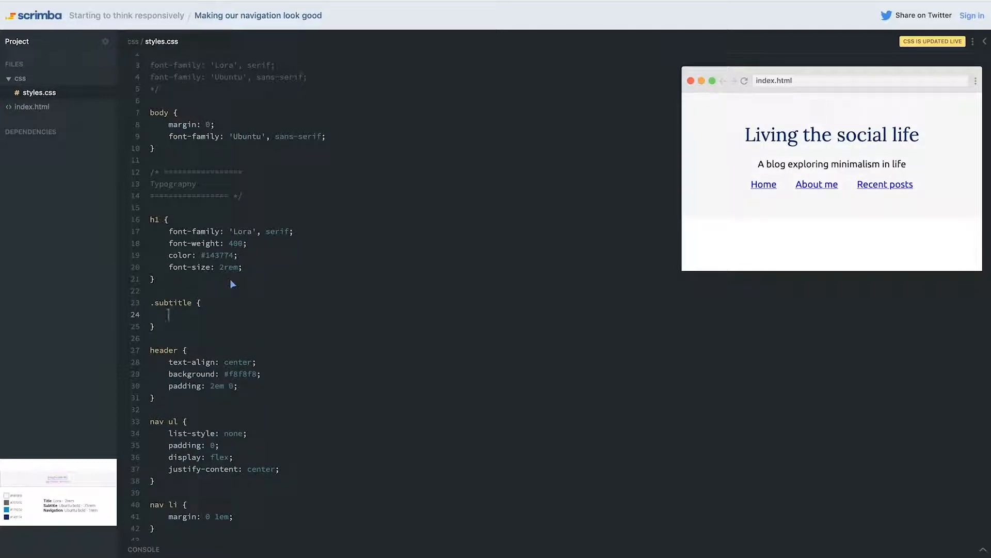
Give .subtitle font-weight 700 instead of bold, color #1792d2 and font-size .75rem.
{"action": "type", "text": "font-we"}
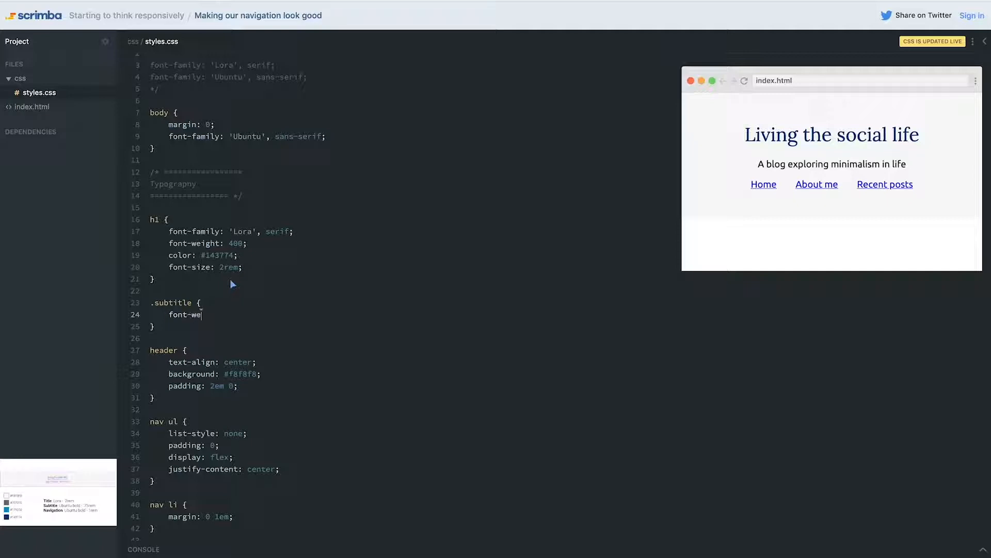
{"action": "type", "text": "ight: bold;"}
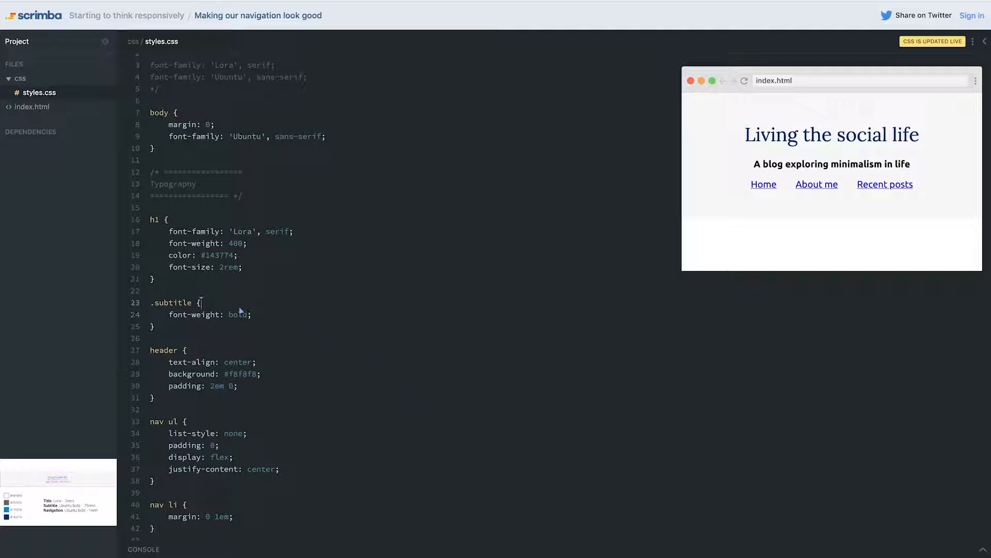
{"action": "left_click", "coordinate": [30, 106]}
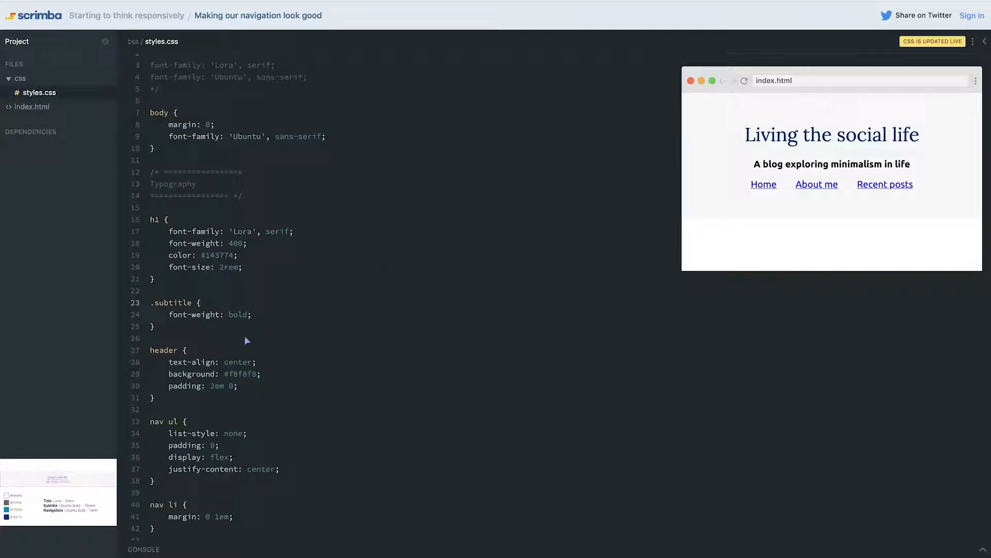
{"action": "type", "text": "700"}
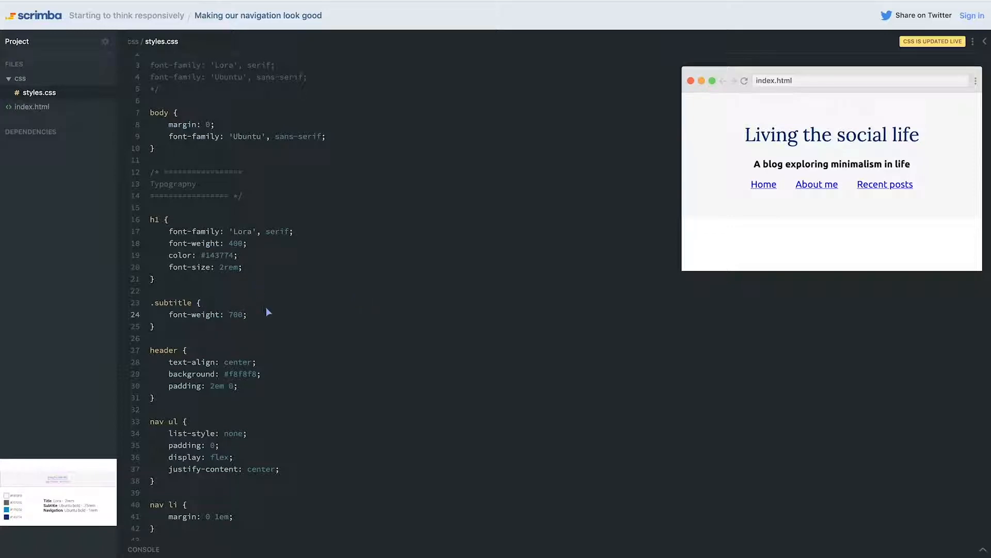
{"action": "mouse_move", "coordinate": [268, 335]}
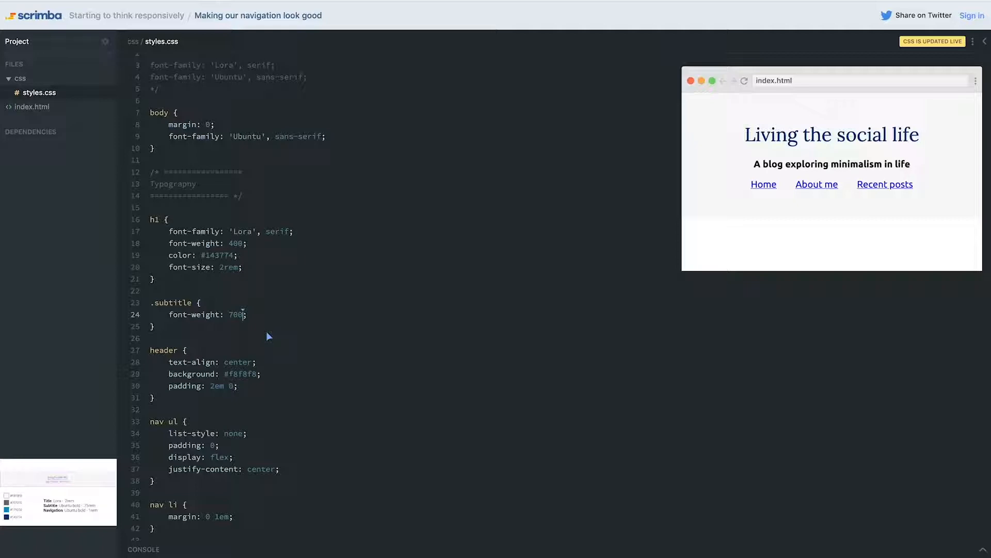
{"action": "mouse_move", "coordinate": [274, 333]}
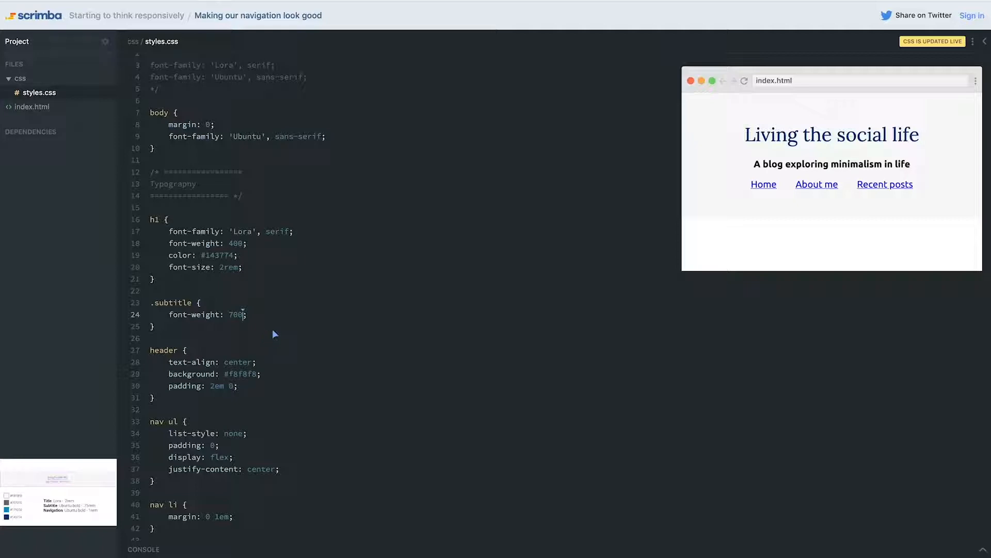
{"action": "type", "text": "color: #7"}
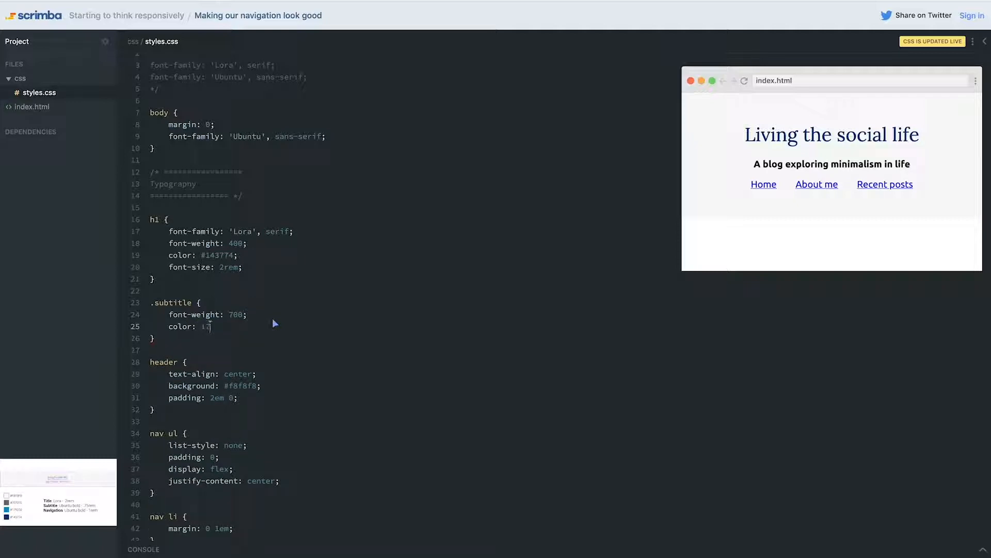
{"action": "type", "text": "1792d2;"}
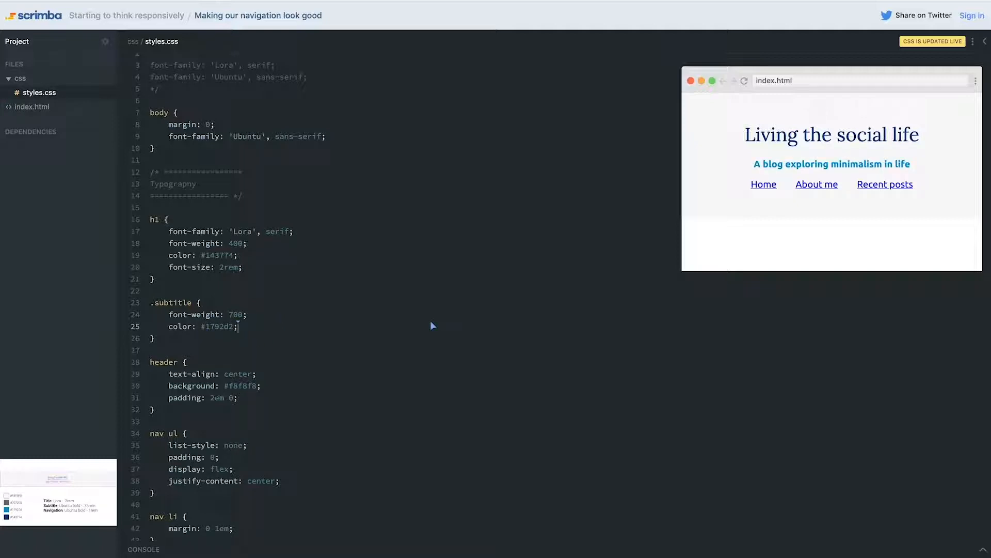
{"action": "type", "text": "font-size:"}
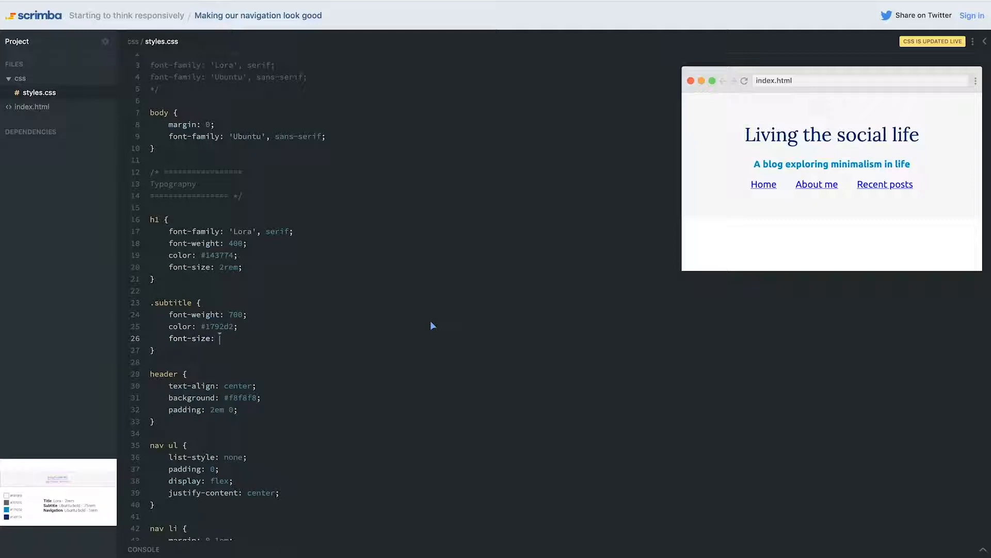
{"action": "type", "text": ".75rem;"}
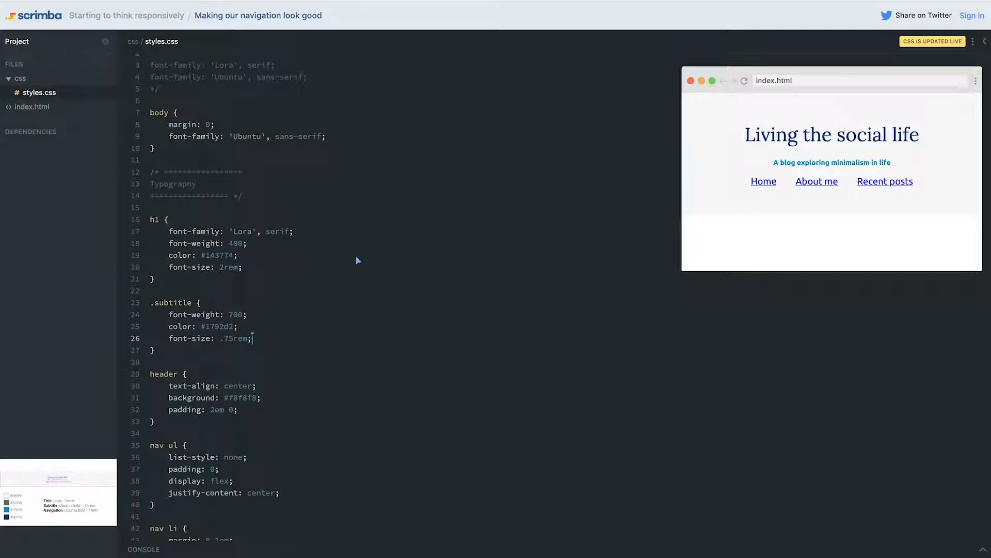
Add 'margin: 0;' to both the .subtitle and h1 rules.
{"action": "type", "text": "margin:"}
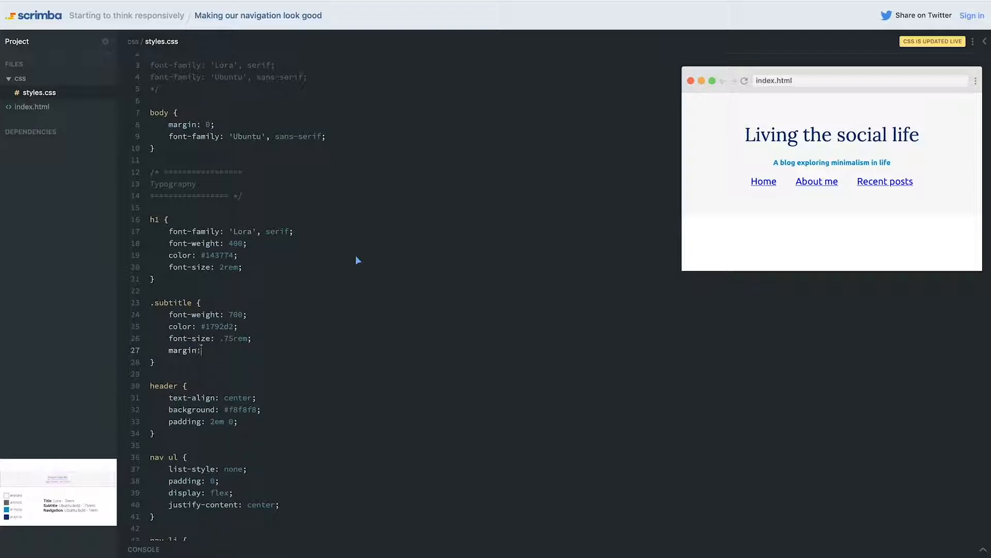
{"action": "type", "text": "0;"}
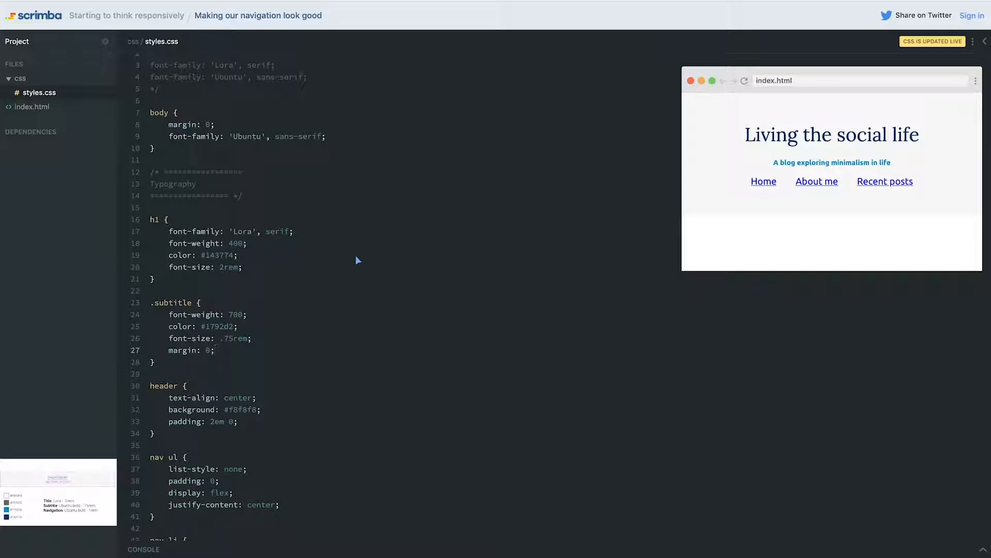
{"action": "mouse_move", "coordinate": [319, 207]}
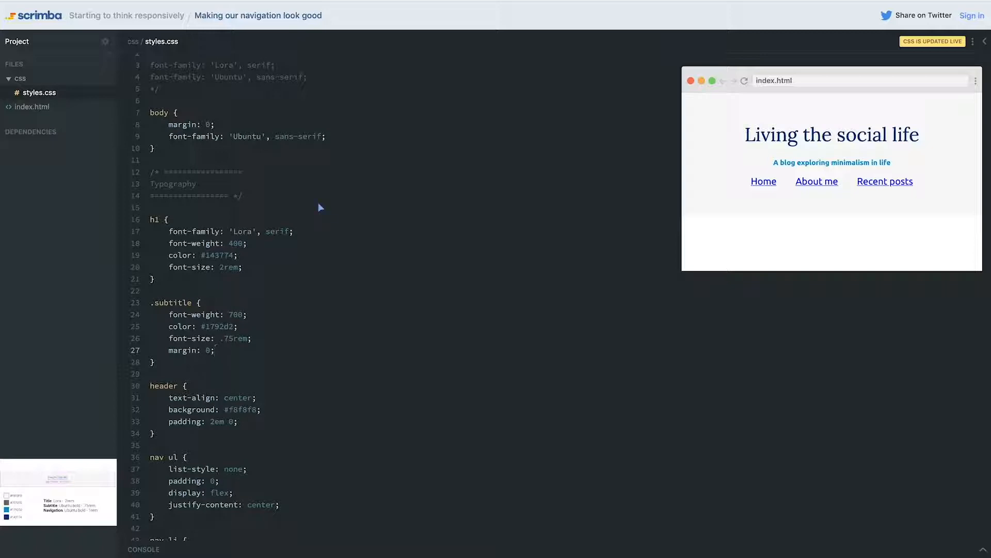
{"action": "left_click", "coordinate": [215, 350]}
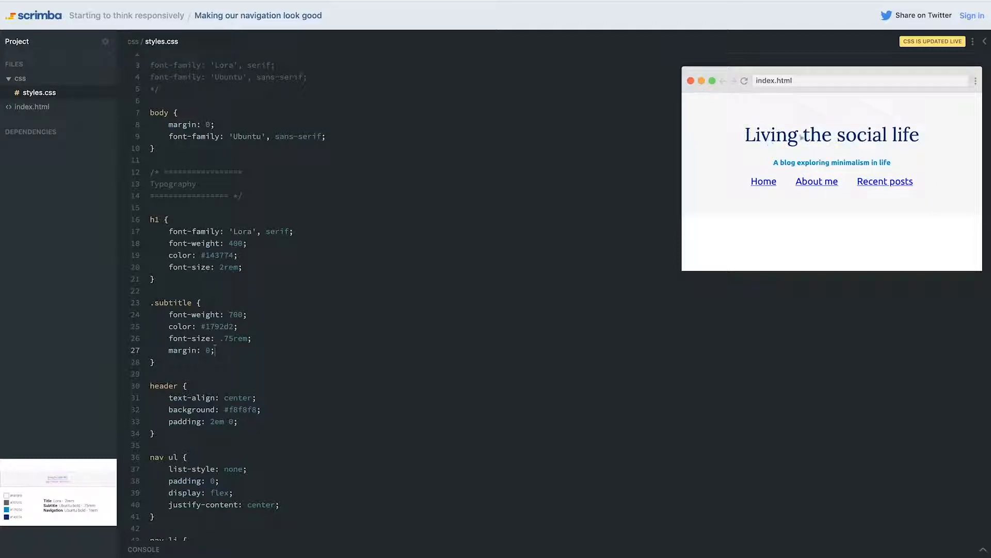
{"action": "mouse_move", "coordinate": [816, 157]}
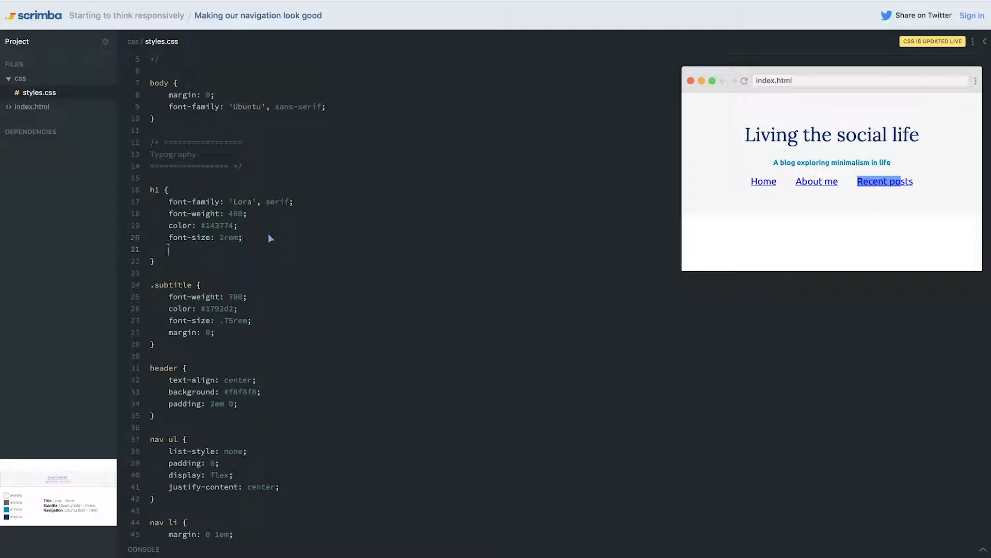
{"action": "type", "text": "margin: 0"}
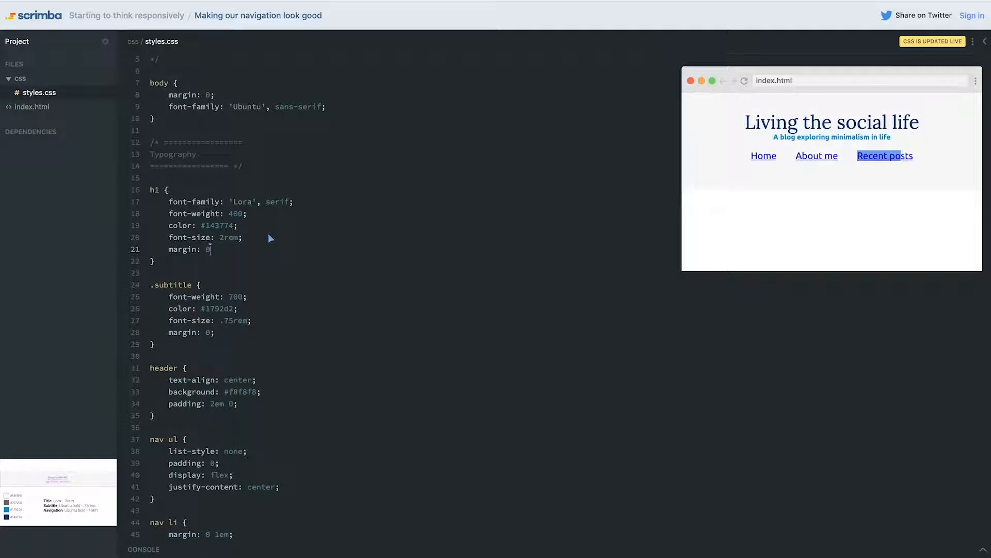
{"action": "type", "text": ";"}
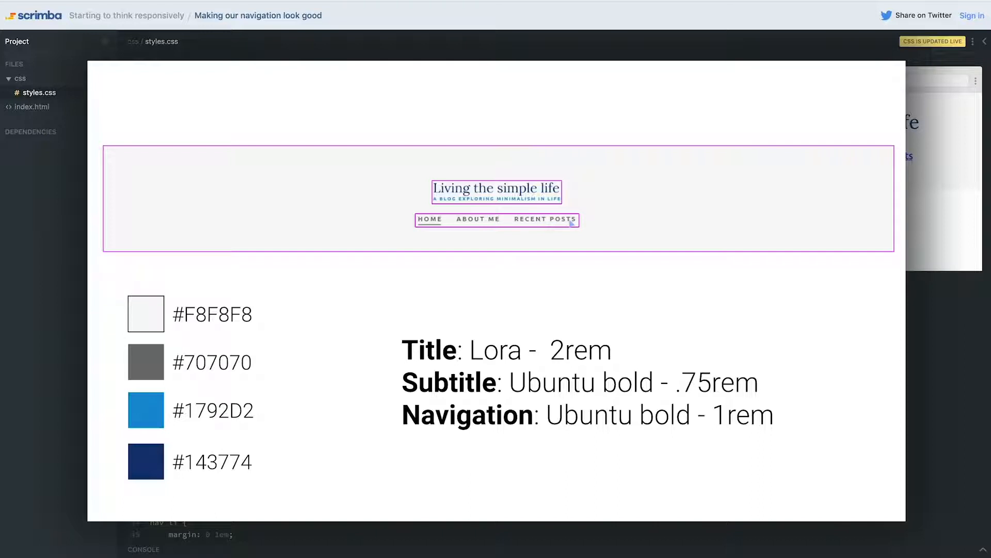
{"action": "mouse_move", "coordinate": [945, 320]}
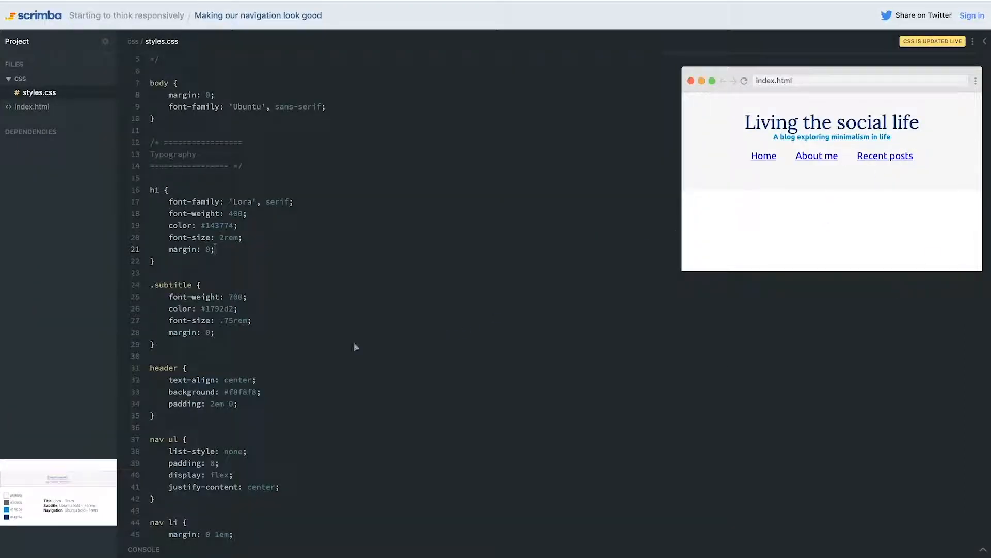
{"action": "mouse_move", "coordinate": [285, 337]}
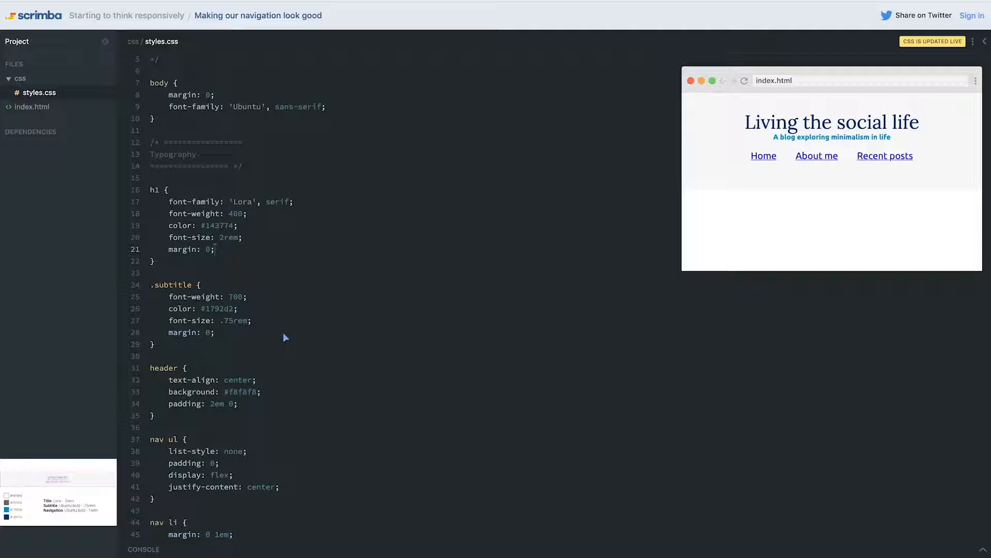
{"action": "mouse_move", "coordinate": [292, 335]}
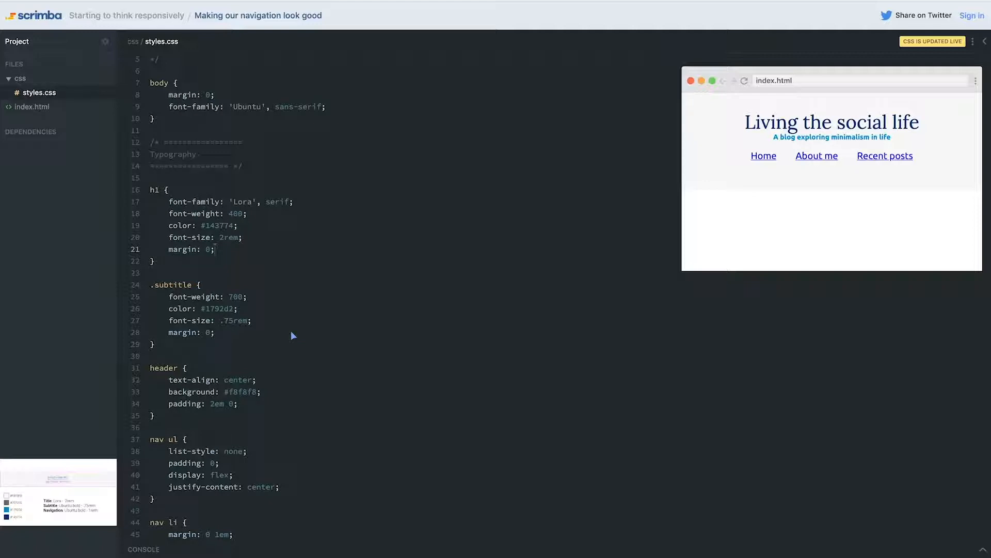
{"action": "mouse_move", "coordinate": [698, 247]}
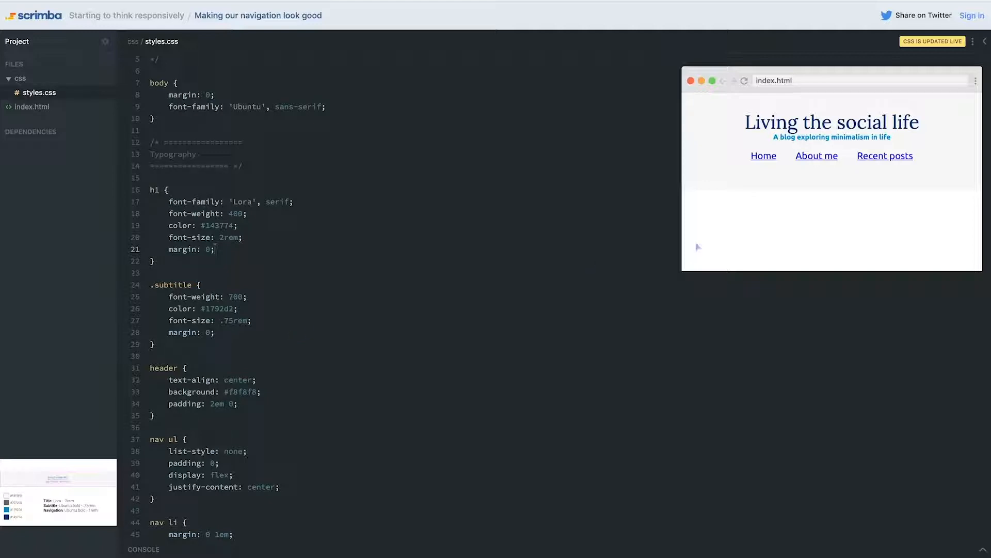
Style nav a with no text decoration, colour #707070 and font-weight 700.
{"action": "scroll", "scroll_direction": "down", "scroll_amount": 3}
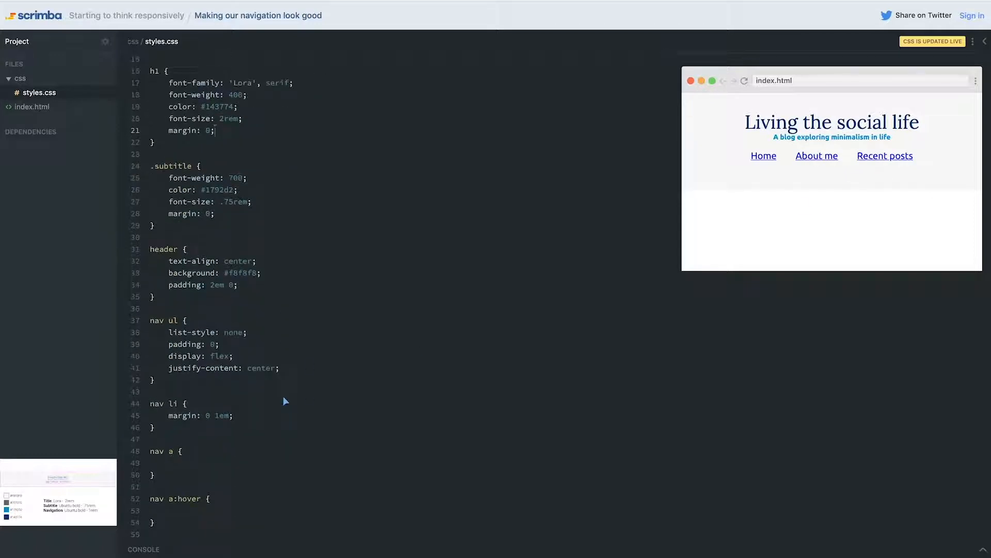
{"action": "scroll", "scroll_direction": "down", "scroll_amount": 3}
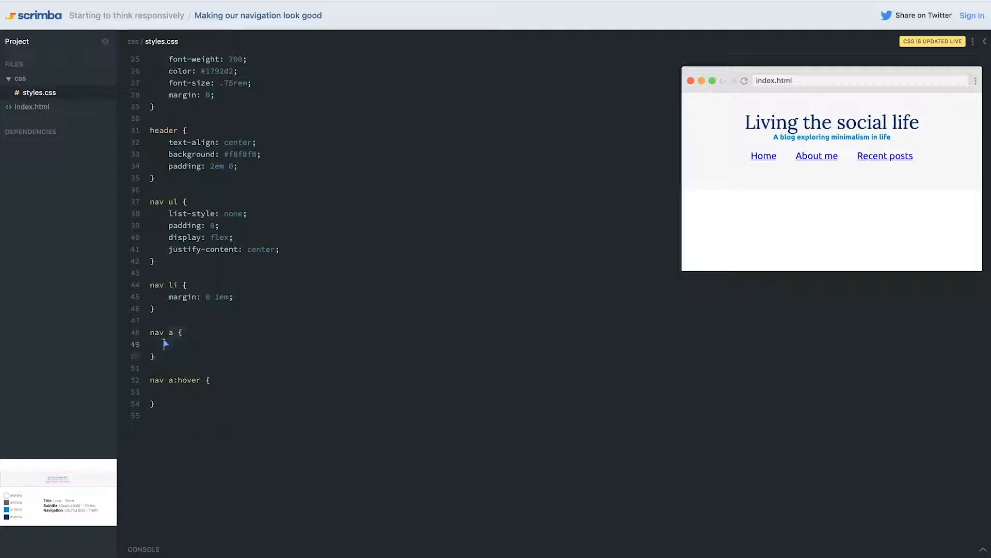
{"action": "mouse_move", "coordinate": [389, 345]}
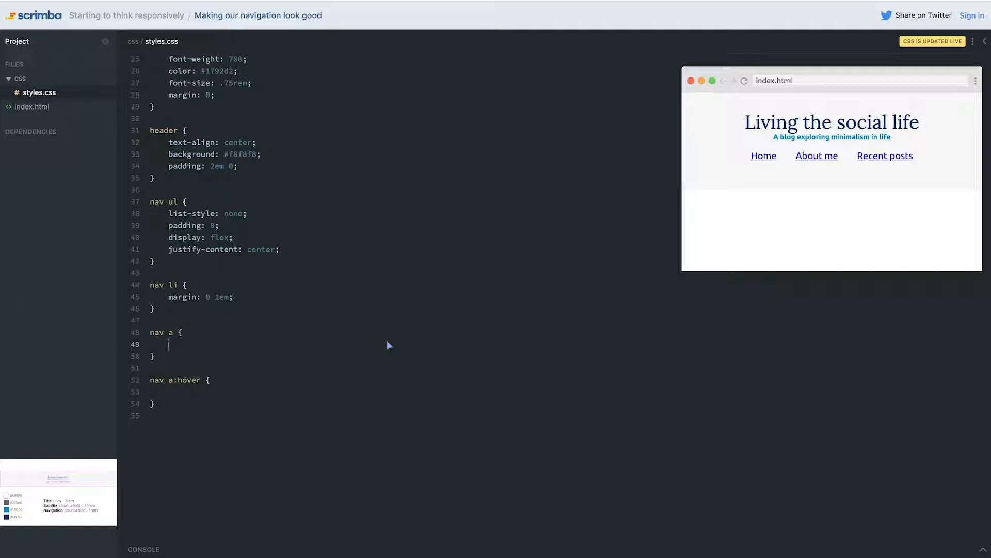
{"action": "type", "text": "text-decoration: none;"}
{"action": "type", "text": "colo"}
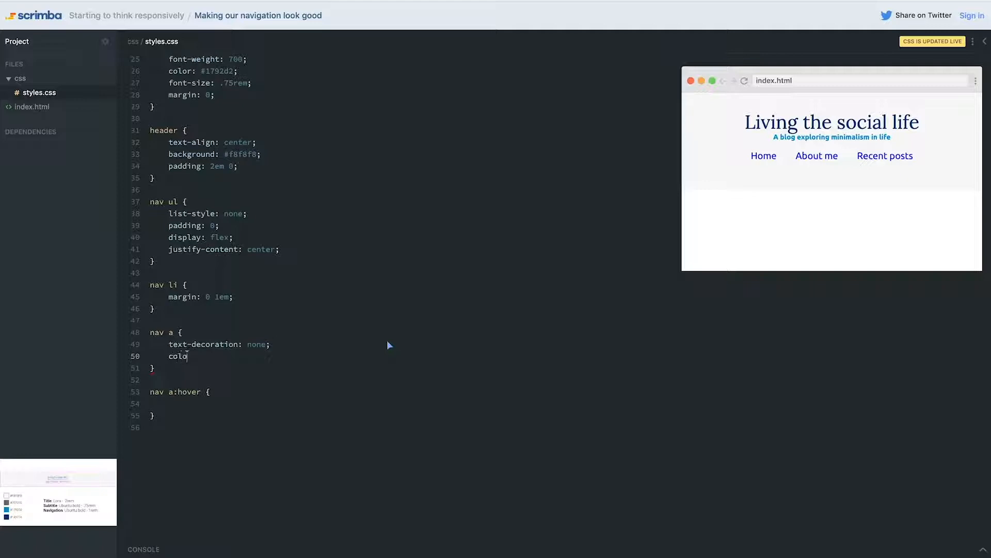
{"action": "type", "text": "r: #707070;"}
{"action": "type", "text": "font"}
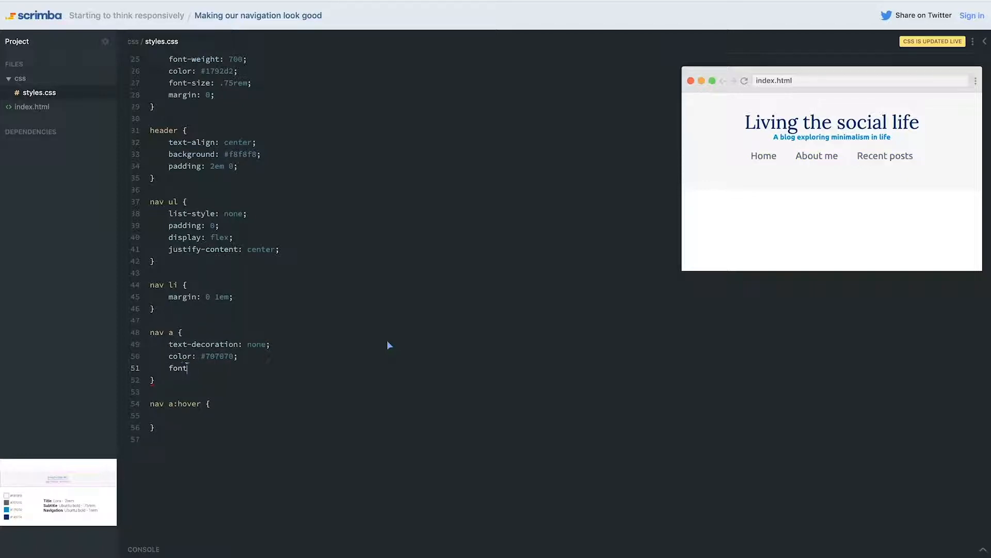
{"action": "type", "text": "-weight: 7"}
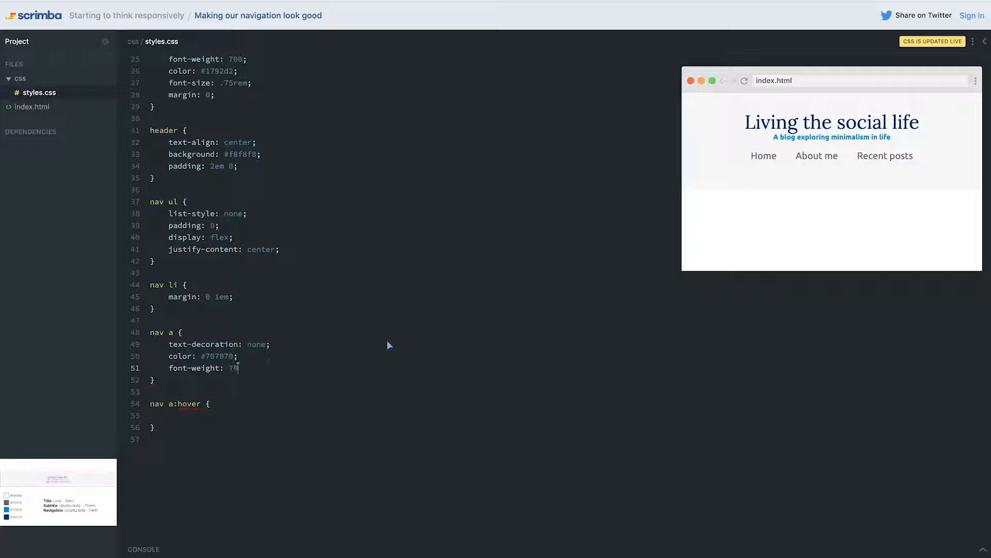
{"action": "type", "text": "00;"}
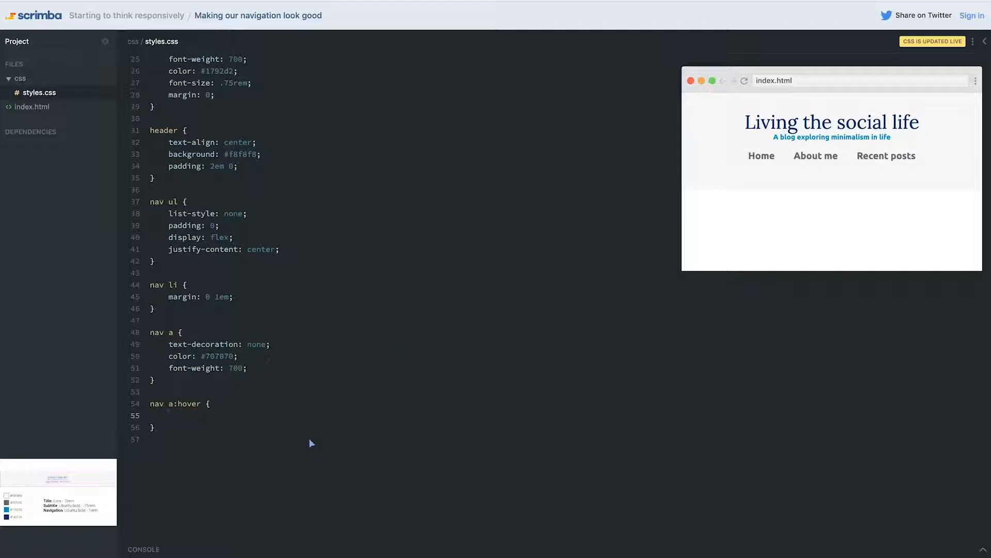
Set the nav a:hover colour to #1792d2.
{"action": "type", "text": "color"}
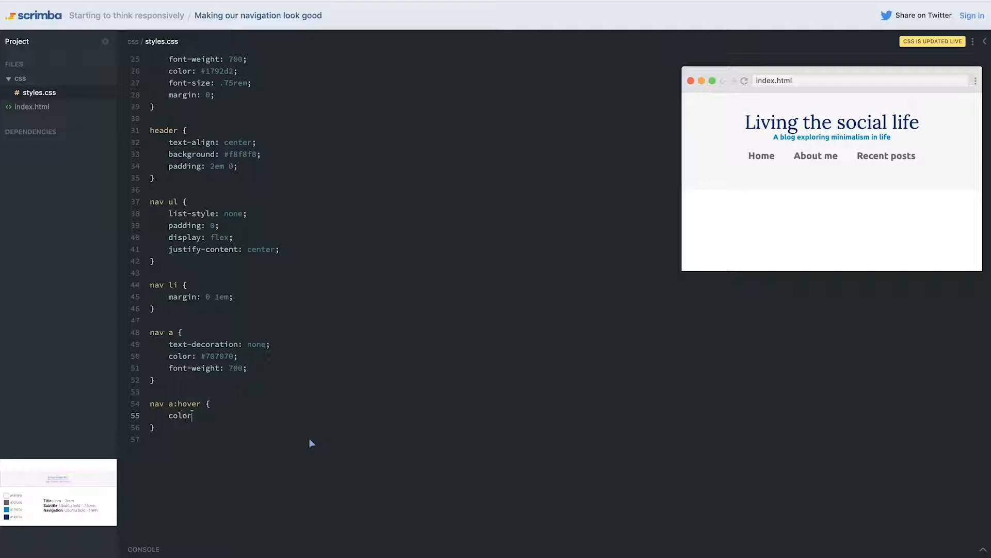
{"action": "type", "text": ":"}
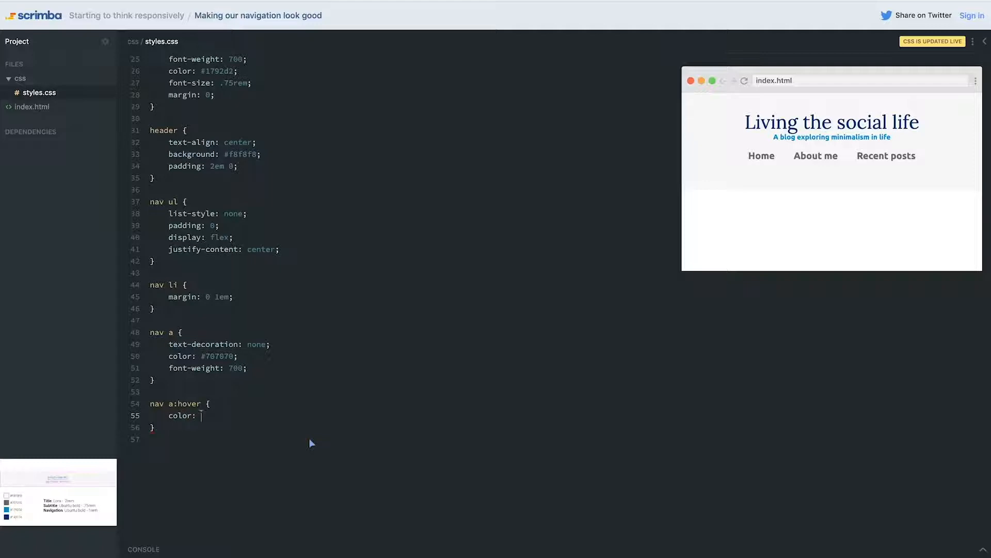
{"action": "type", "text": "#1792d2;"}
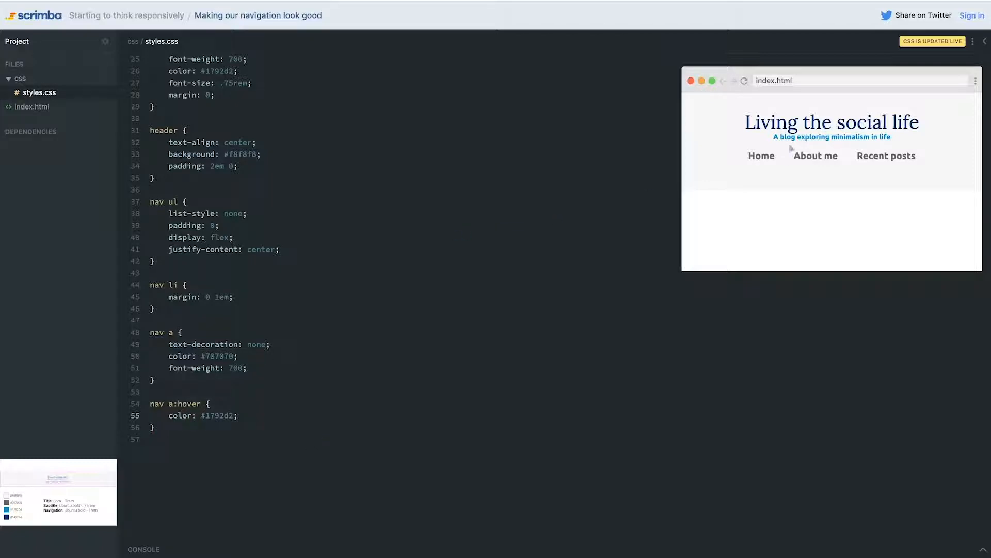
{"action": "mouse_move", "coordinate": [311, 418]}
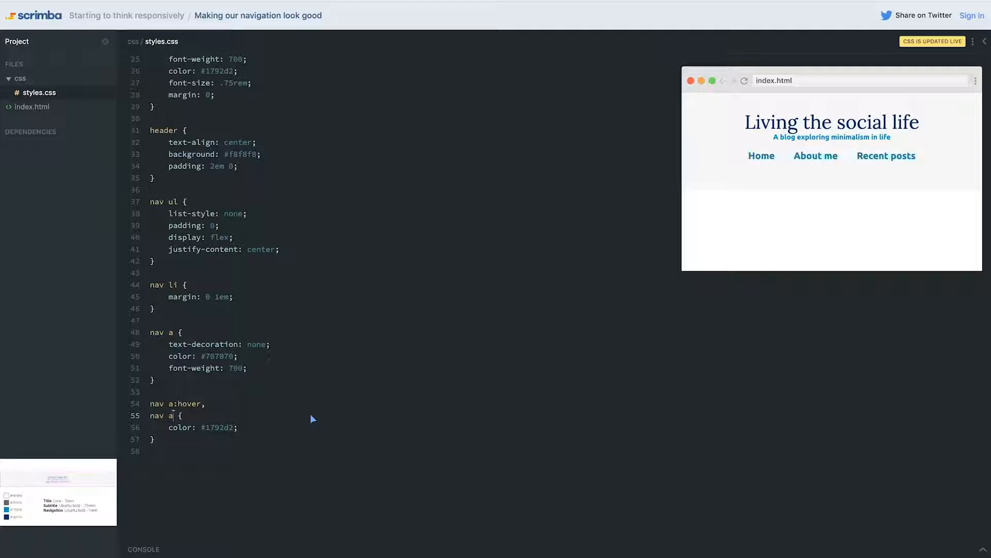
Extend the hover selector to 'nav a:hover, nav a:focus'.
{"action": "type", "text": ":focus"}
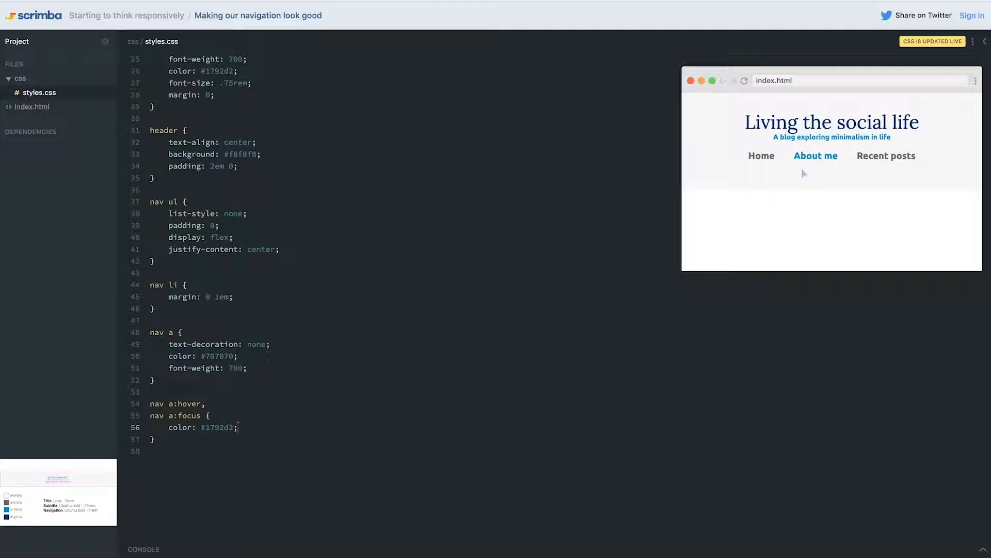
{"action": "mouse_move", "coordinate": [265, 425]}
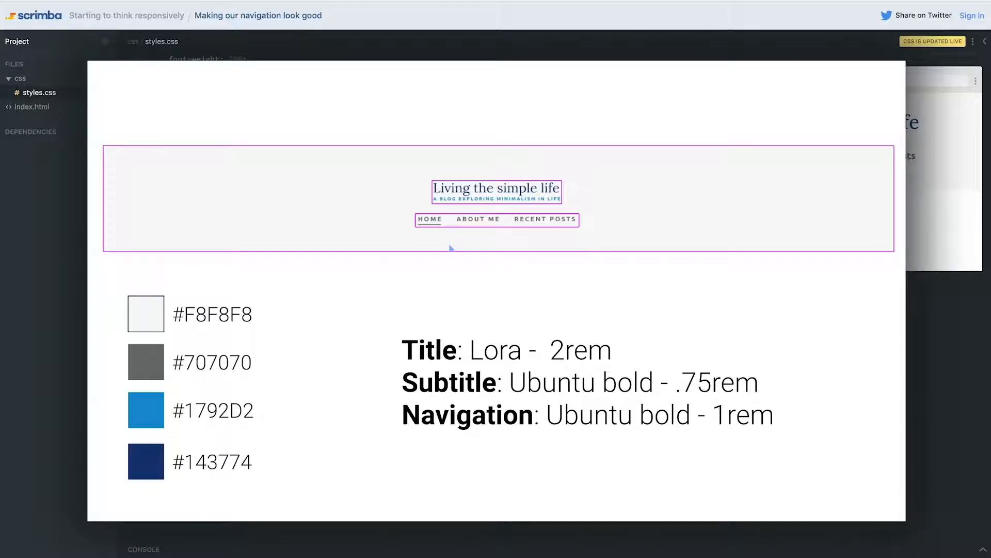
{"action": "mouse_move", "coordinate": [816, 348]}
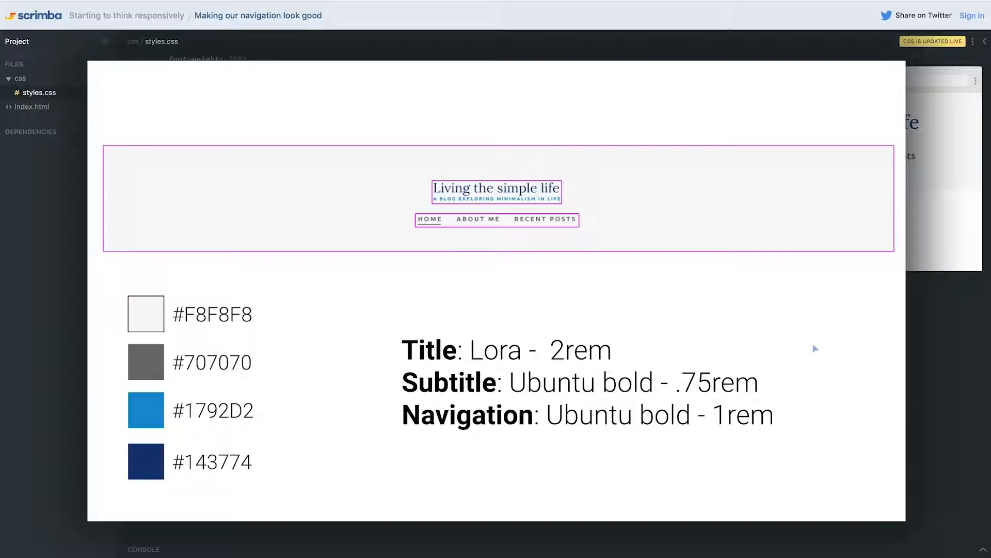